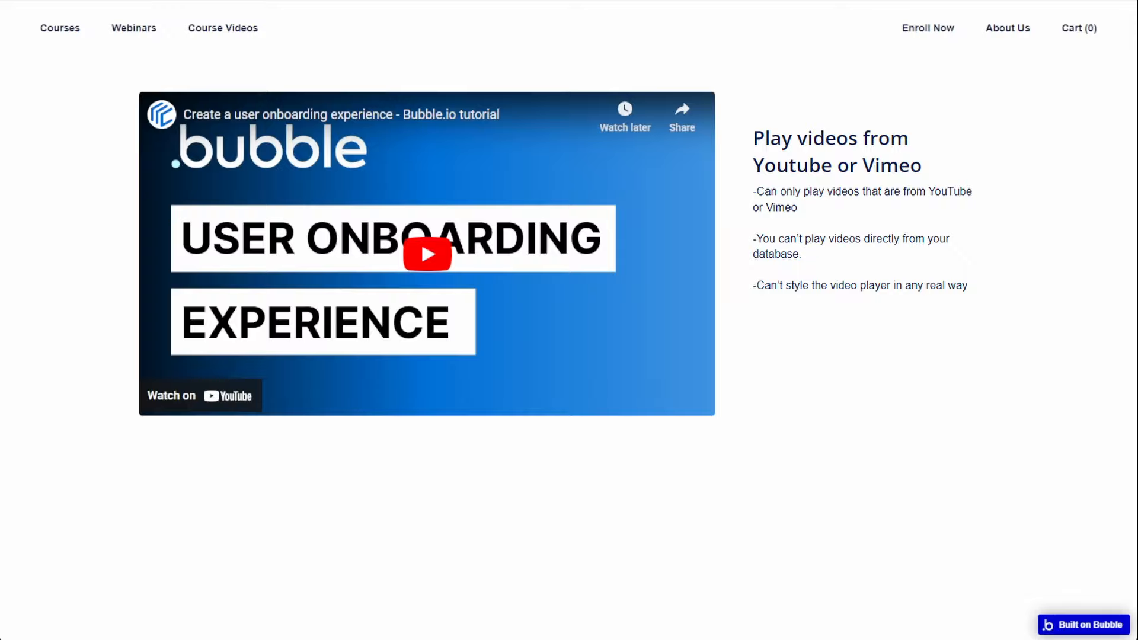
# Step: Preview the video page, play the Lesson One video and open Lesson One from the video feed
pyautogui.click(427, 253)
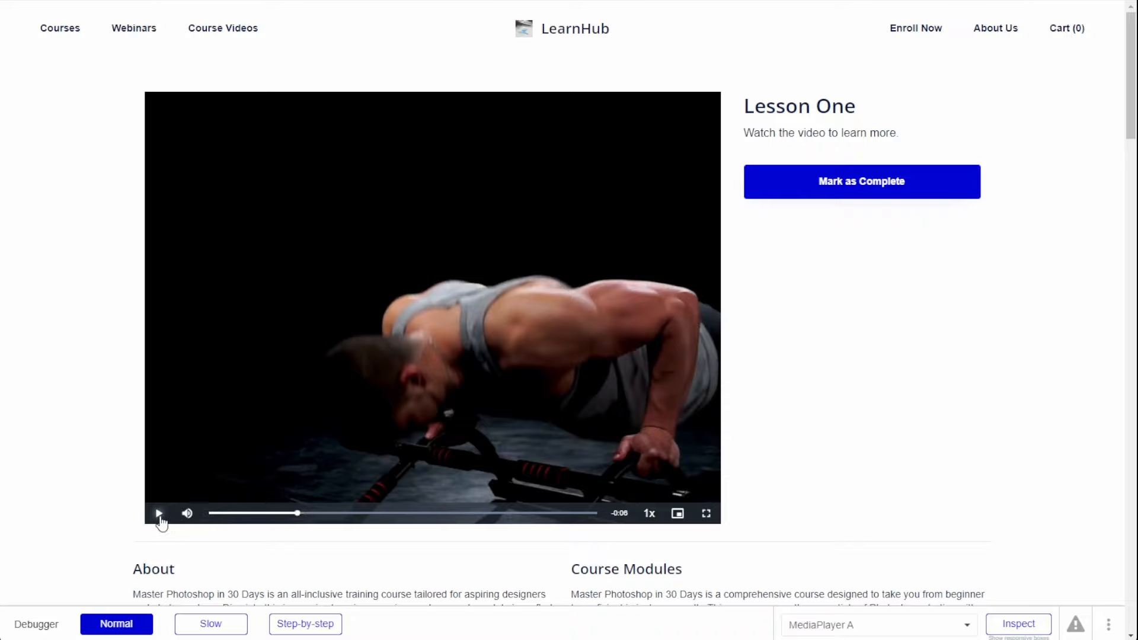
pyautogui.click(157, 513)
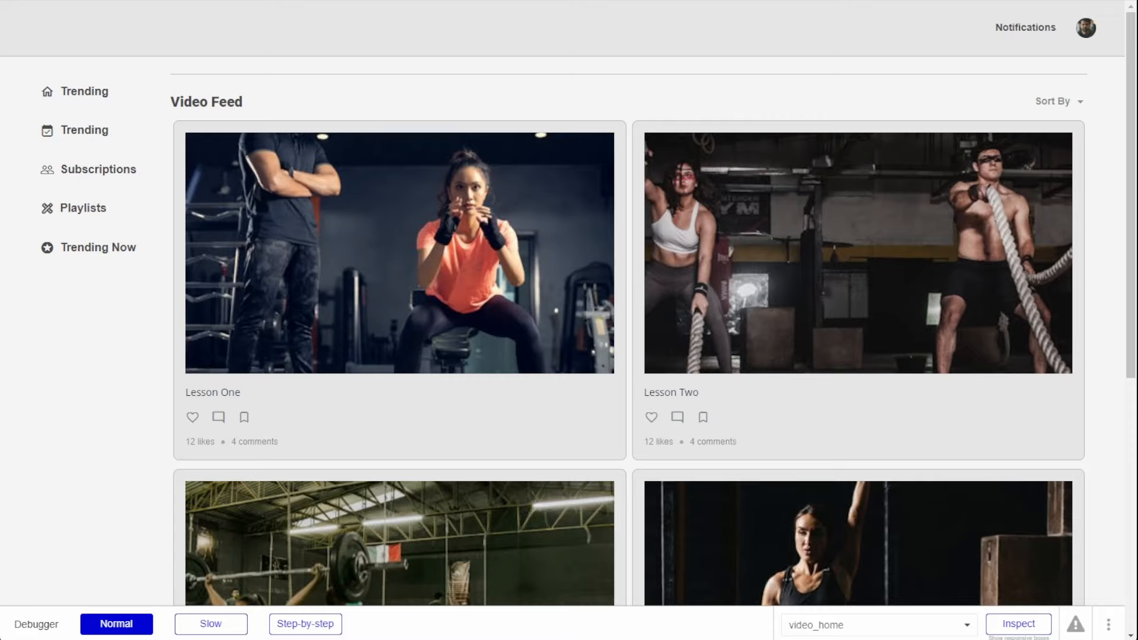
pyautogui.scroll(-3)
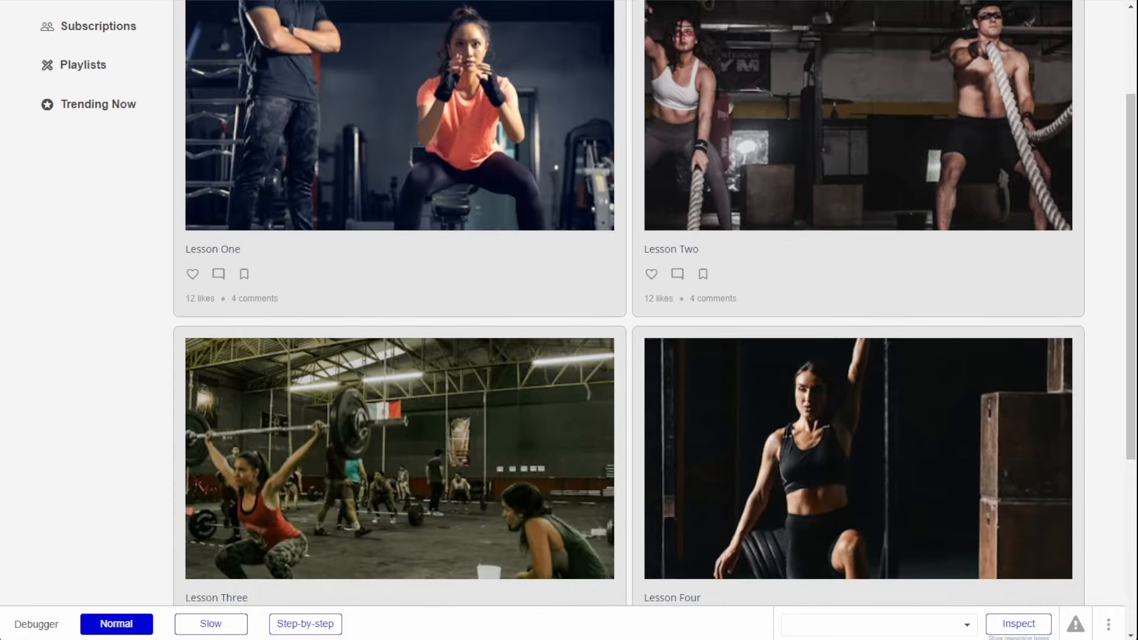
pyautogui.click(878, 625)
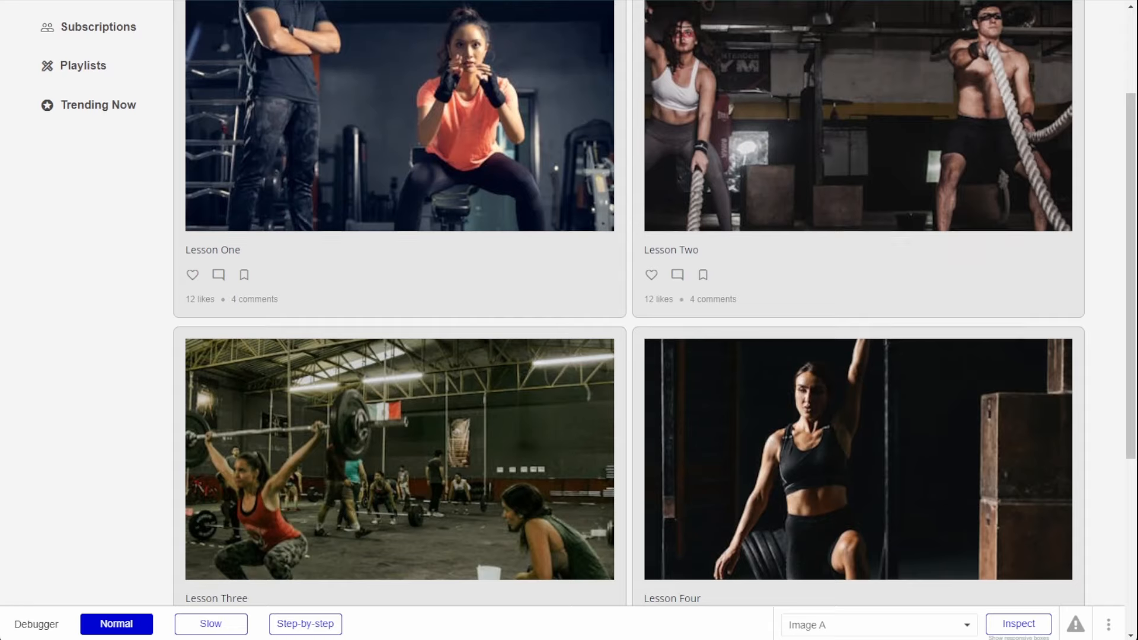
pyautogui.scroll(3)
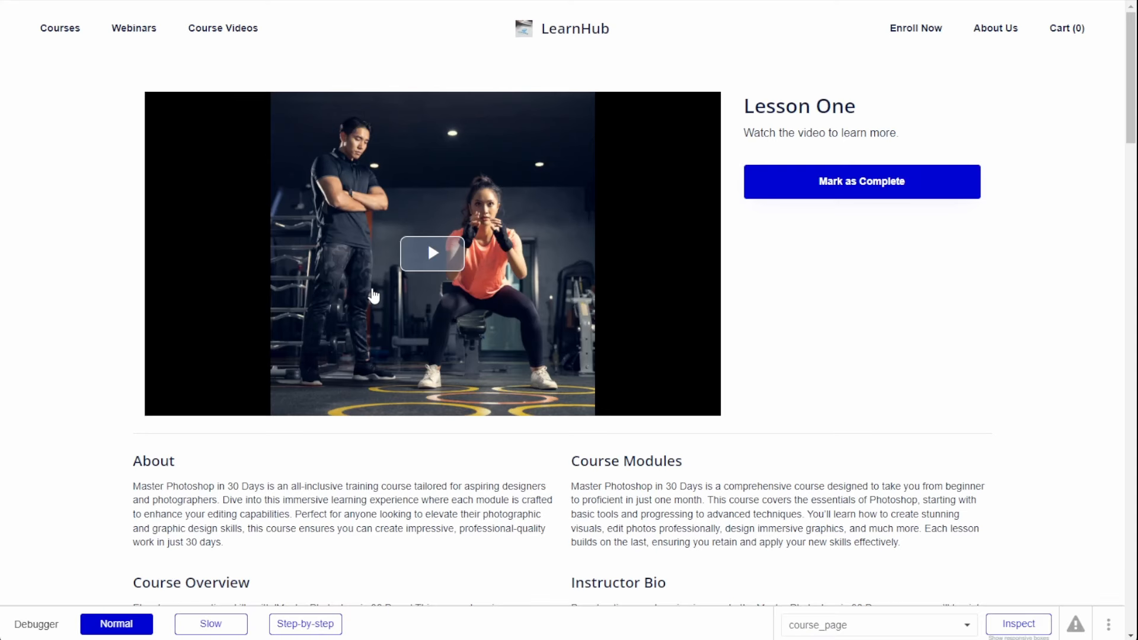
# Step: Place a Video element in Group Hero on video_page with YouTube as its video source
pyautogui.click(431, 253)
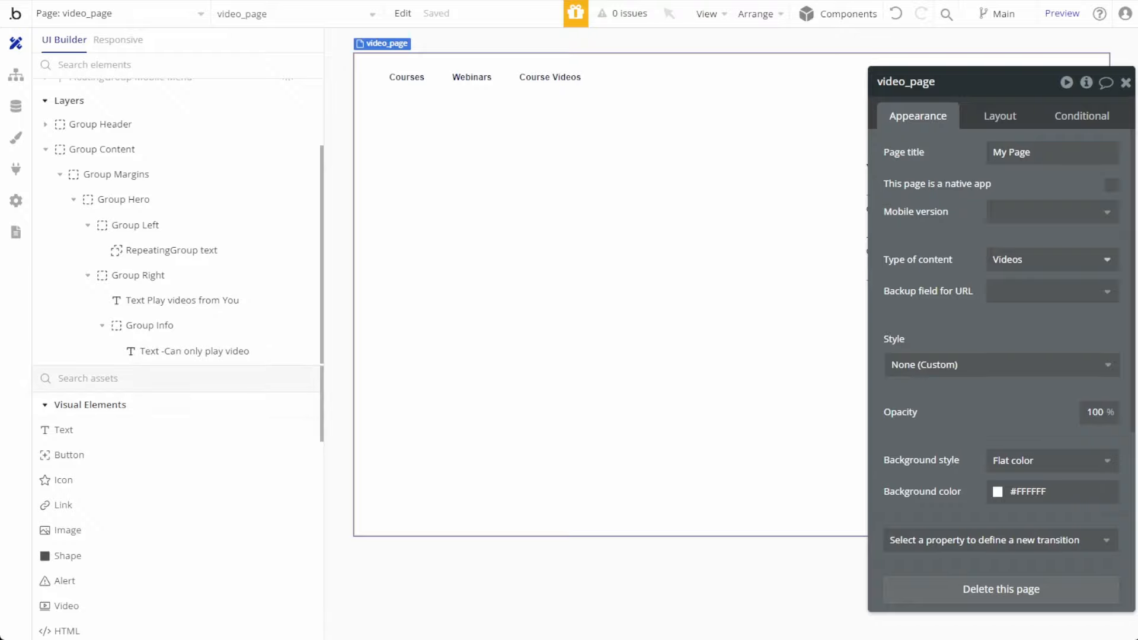
pyautogui.write('v')
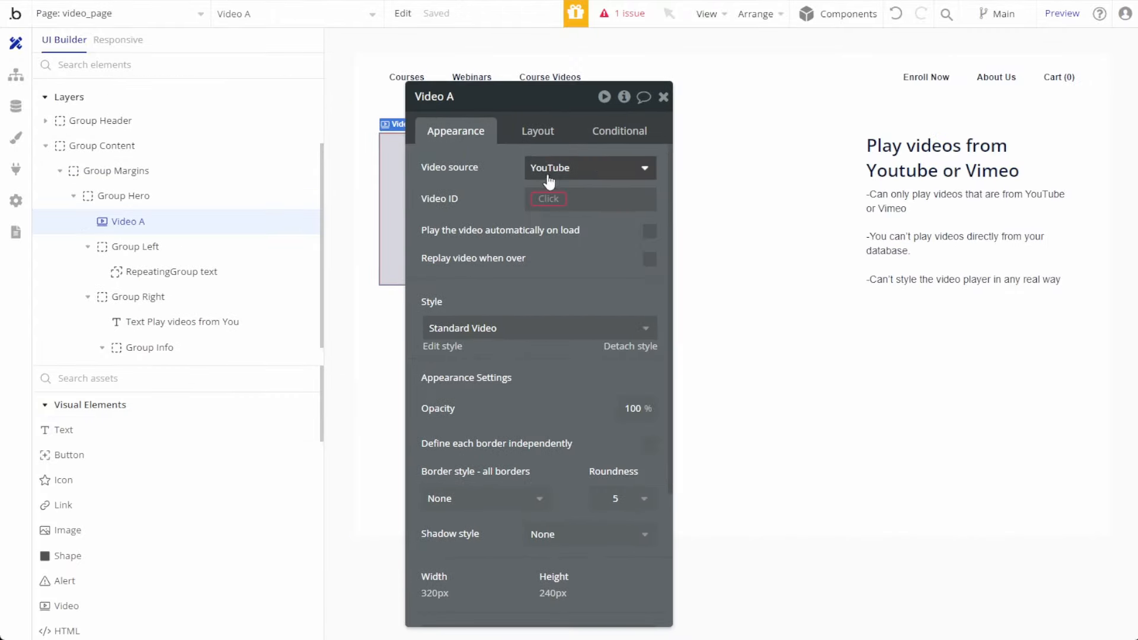
pyautogui.click(588, 167)
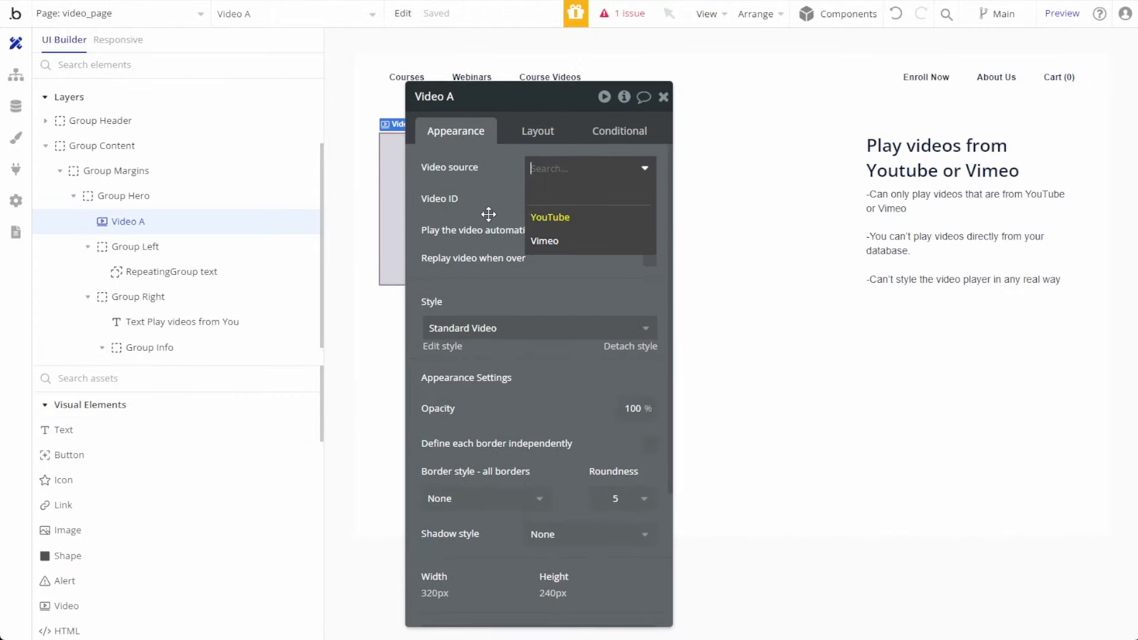
pyautogui.click(549, 217)
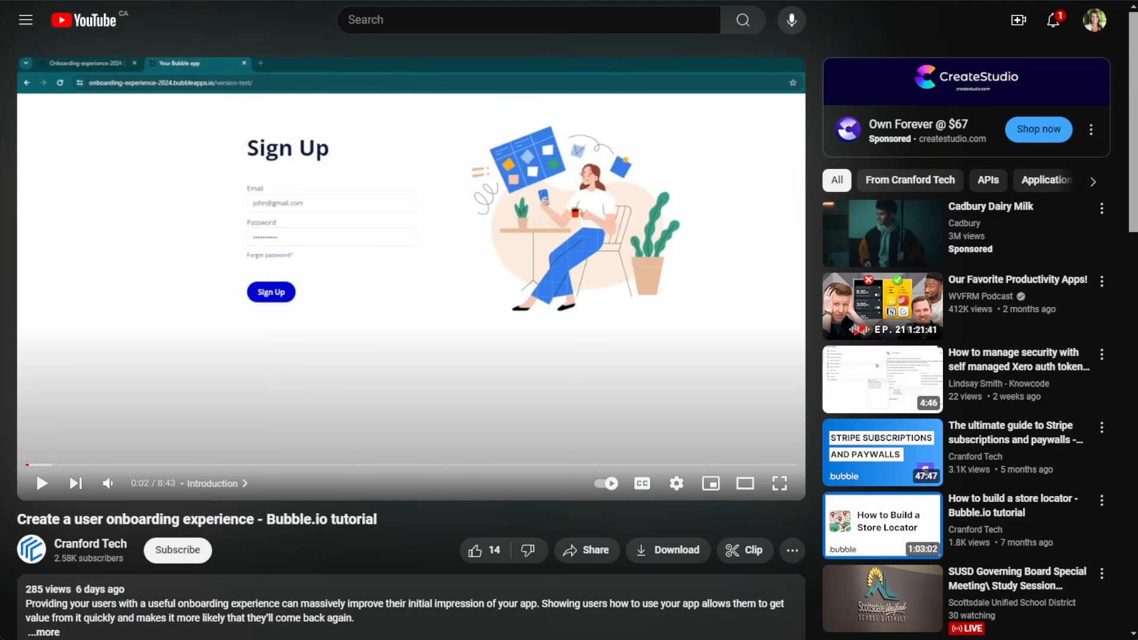
pyautogui.moveTo(588, 550)
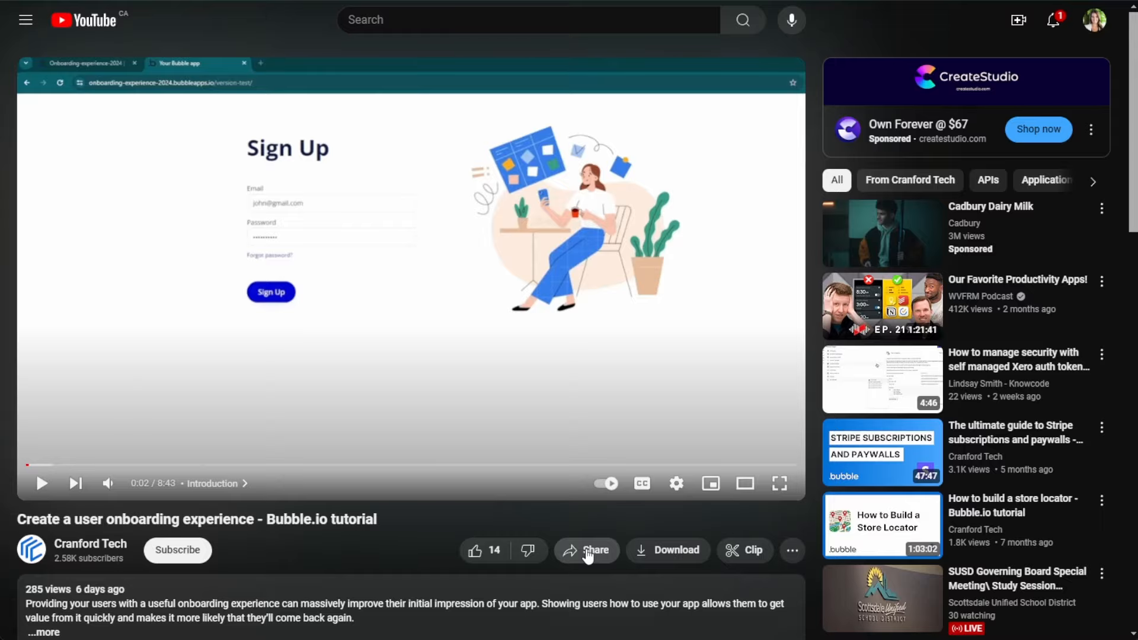
# Step: Get the YouTube tutorial's shareable link for video ID 90Ug_b2qa3U
pyautogui.click(587, 549)
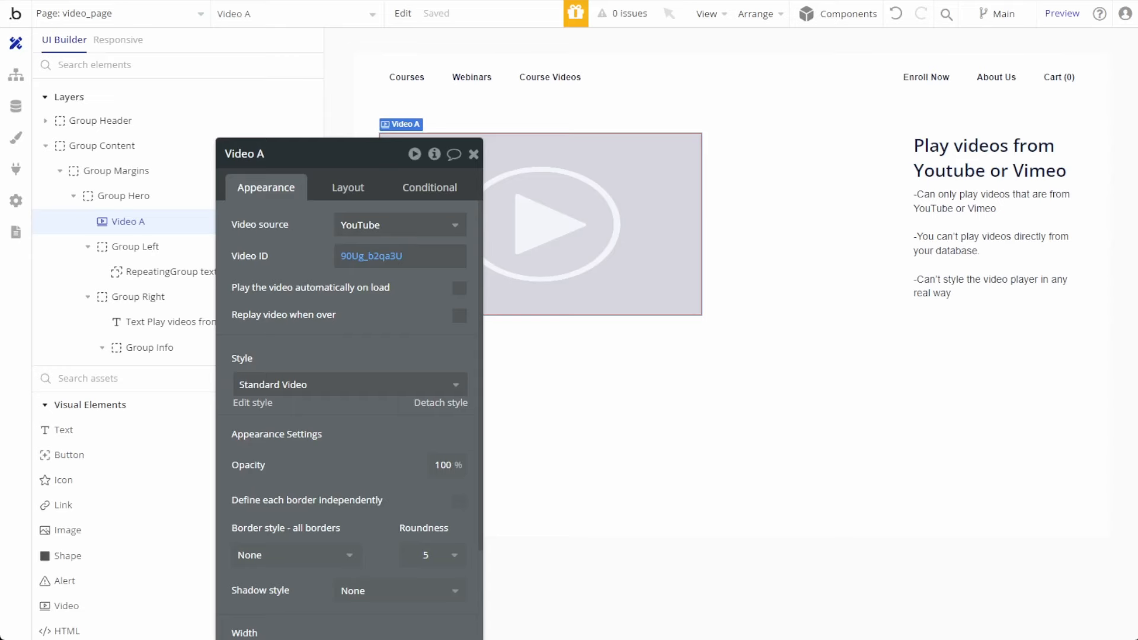
pyautogui.click(1060, 13)
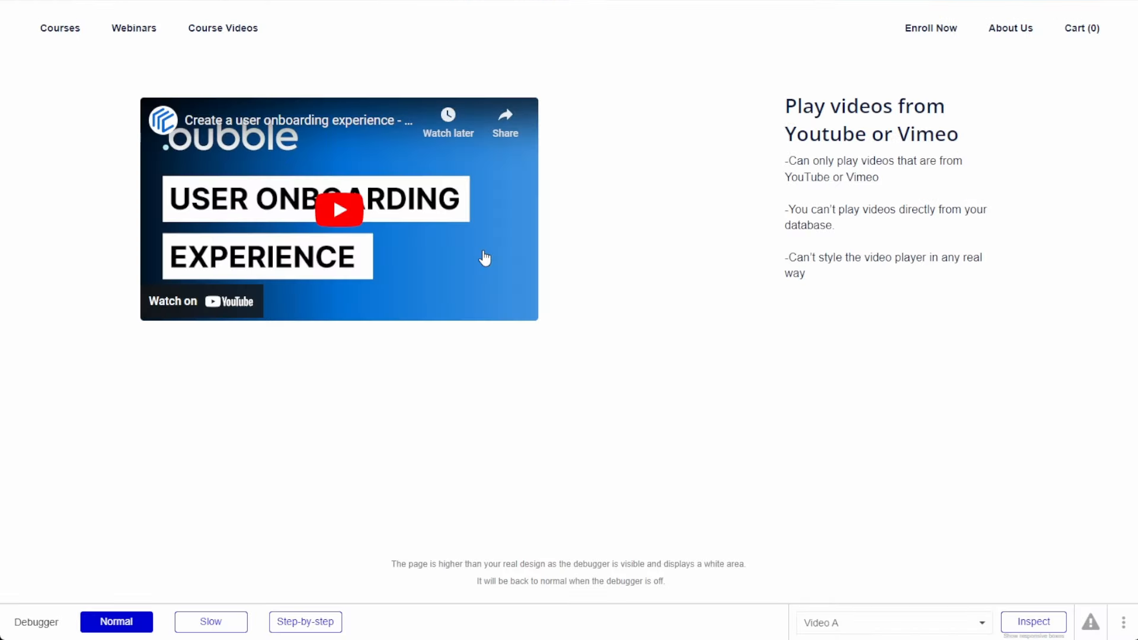
pyautogui.moveTo(352, 305)
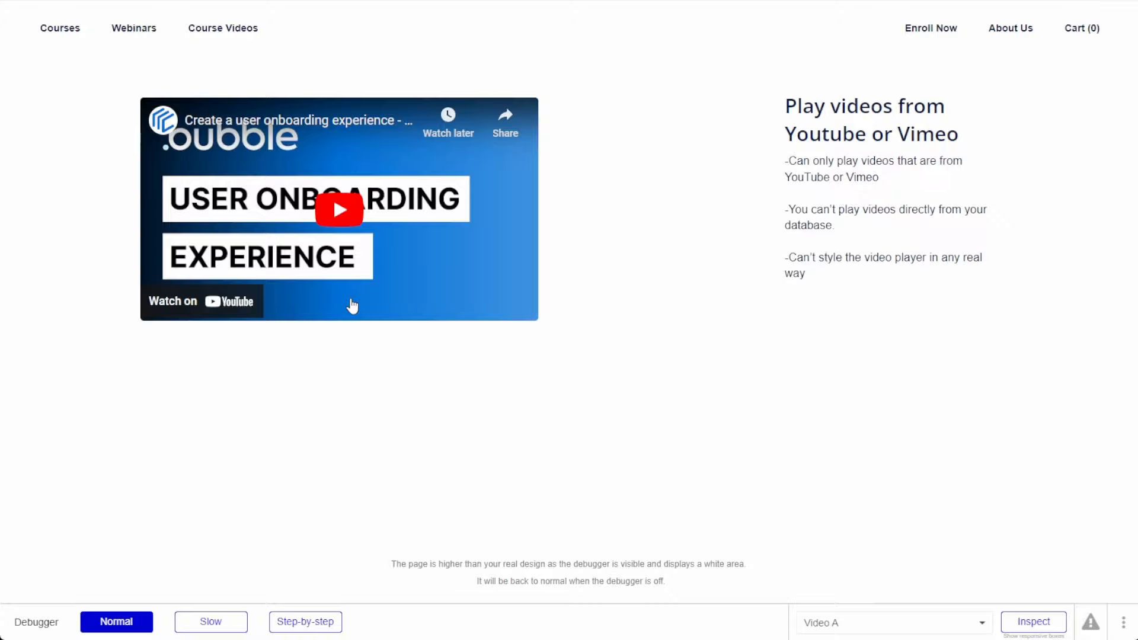
pyautogui.moveTo(430, 247)
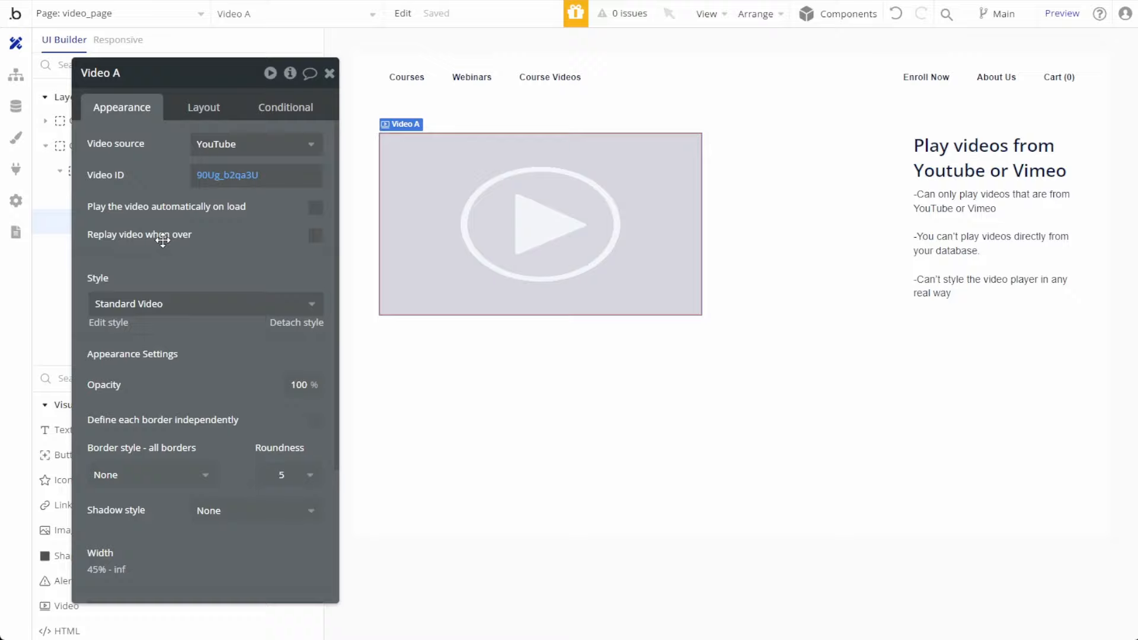
pyautogui.moveTo(194, 233)
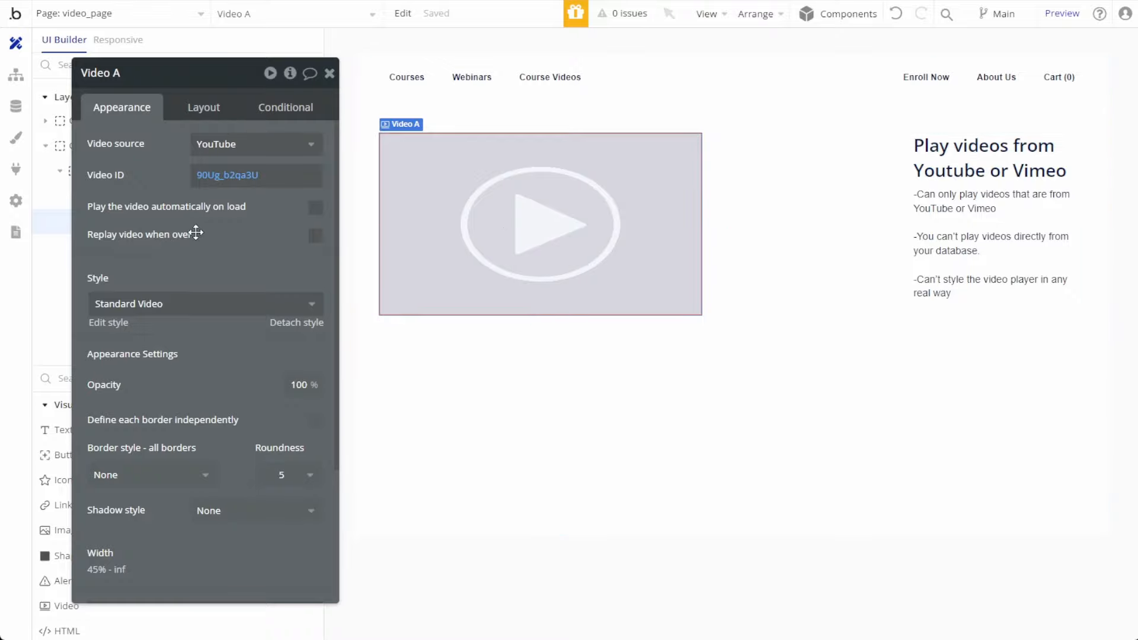
pyautogui.moveTo(153, 341)
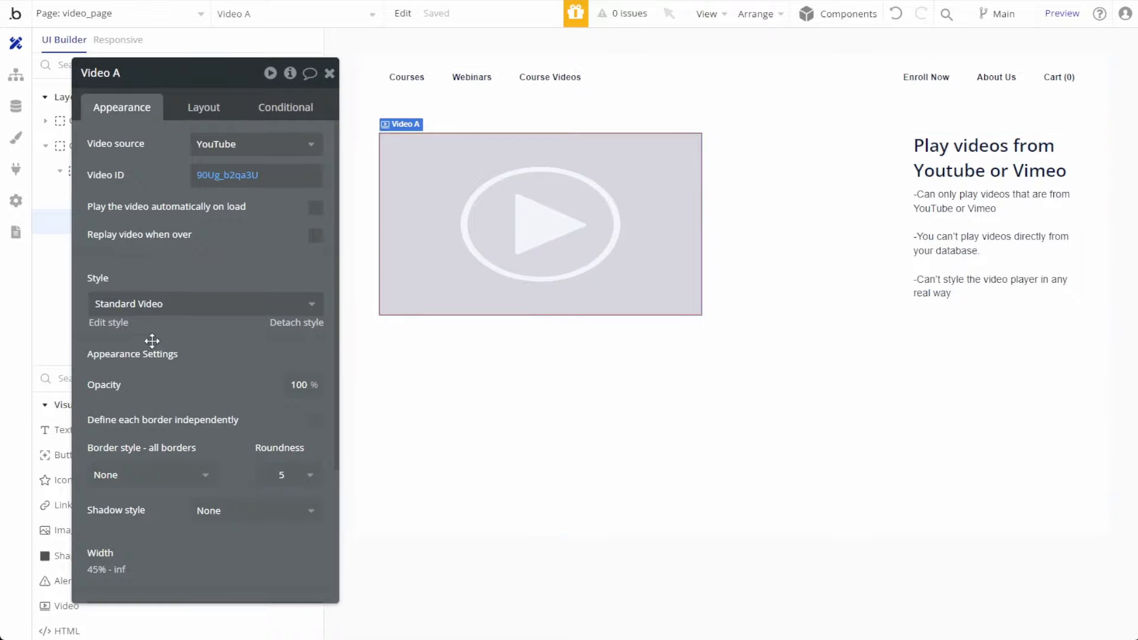
pyautogui.click(203, 304)
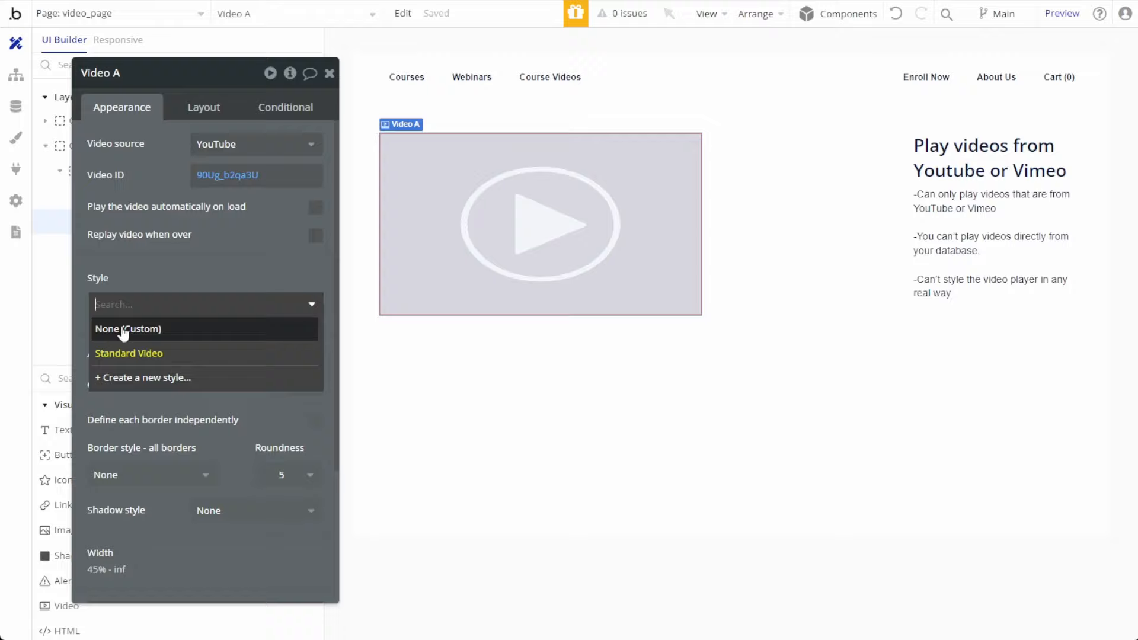
pyautogui.click(128, 353)
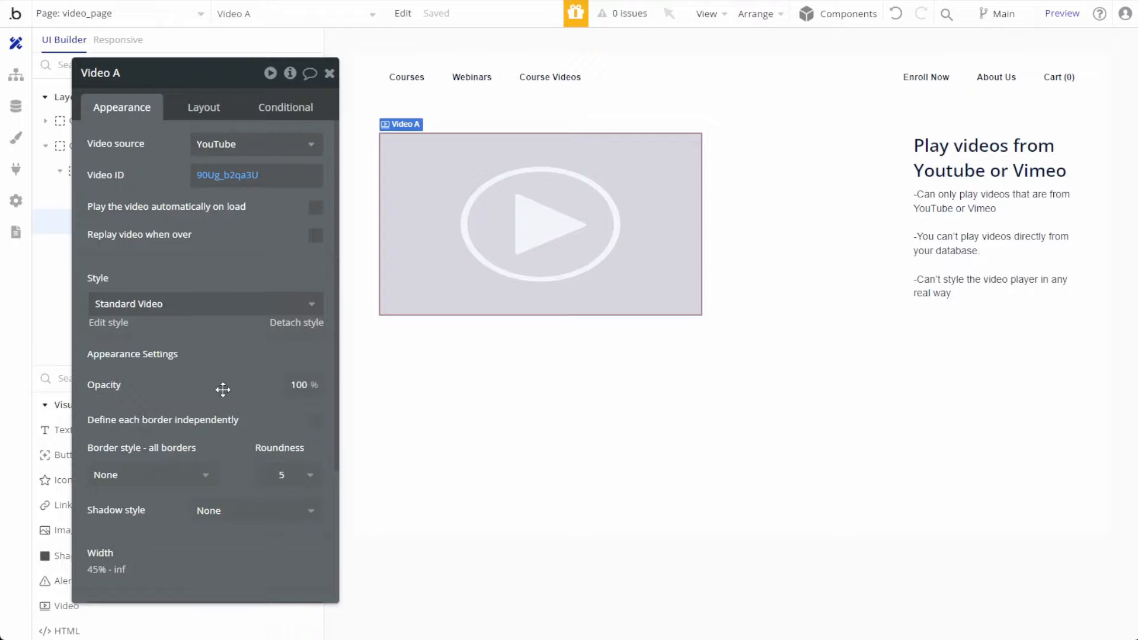
pyautogui.scroll(-3)
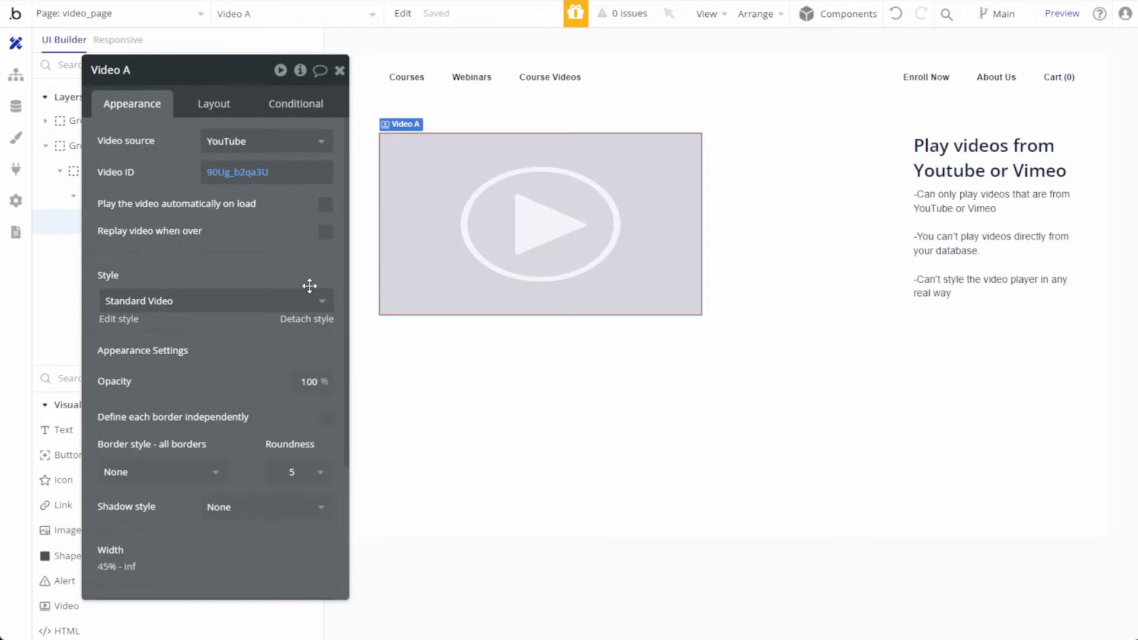
pyautogui.moveTo(310, 286)
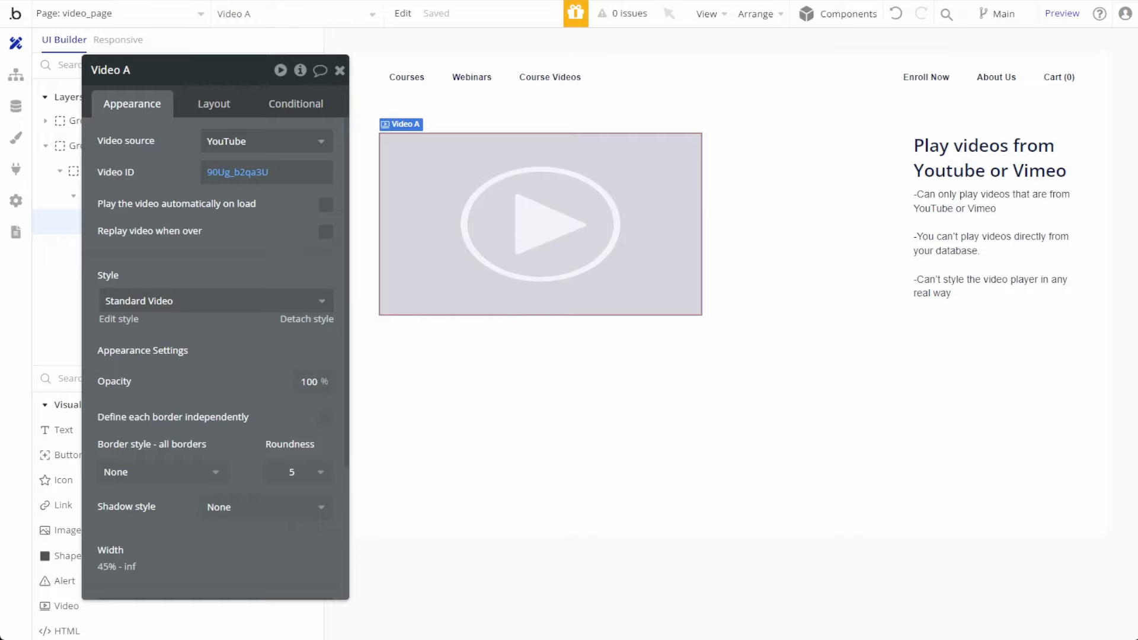
# Step: View the Videos data type's Thumbnail and Video fields, then its empty All Videos records
pyautogui.click(16, 105)
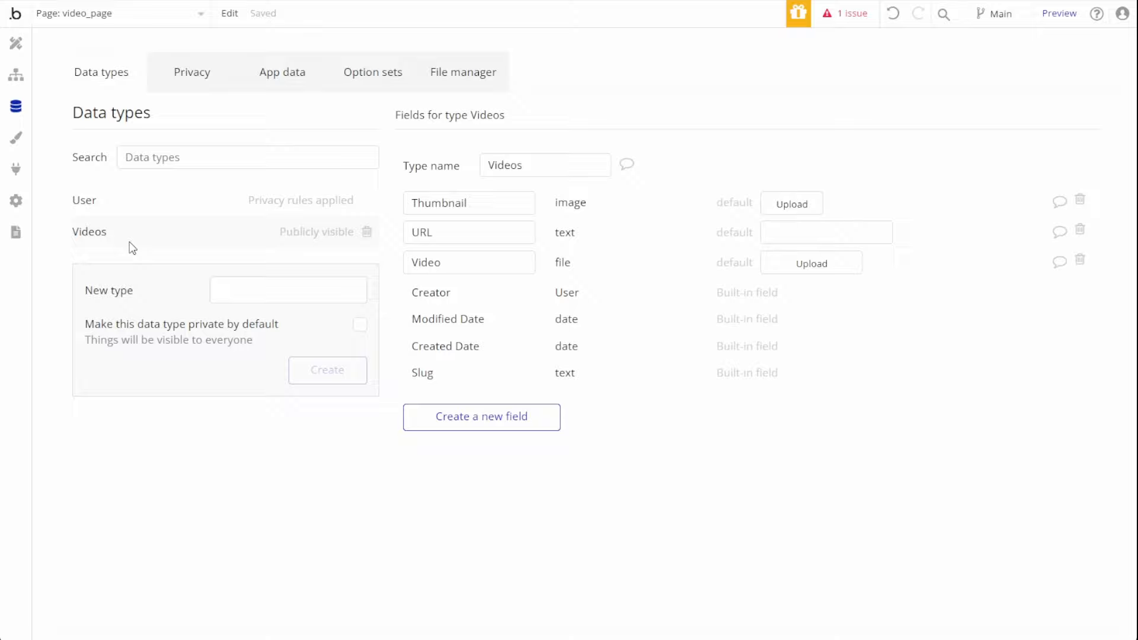
pyautogui.moveTo(100, 242)
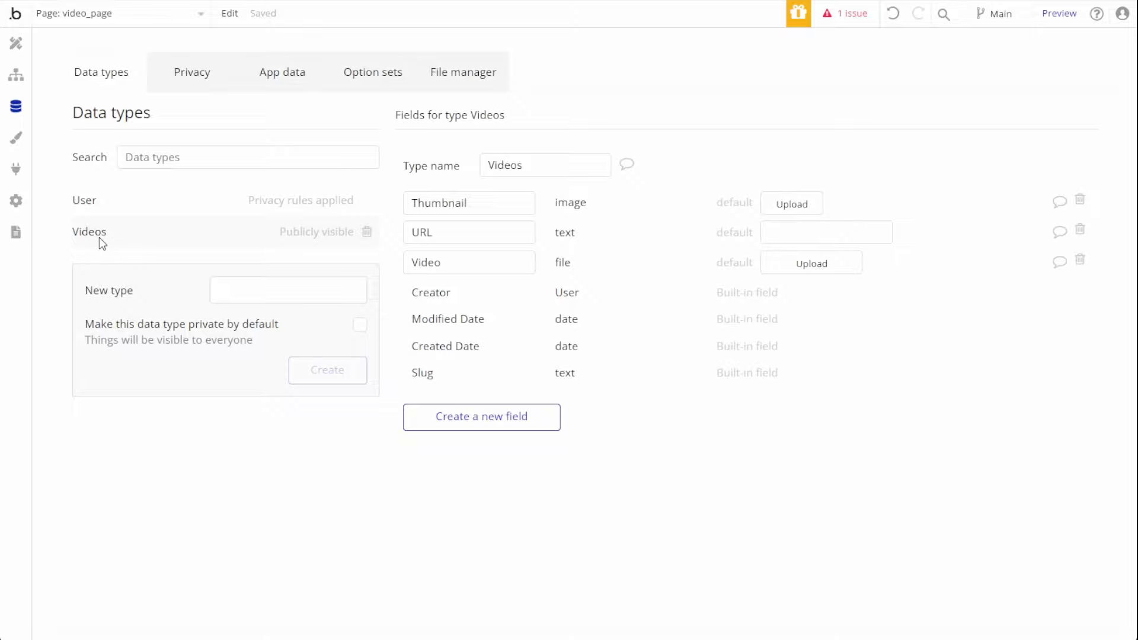
pyautogui.moveTo(517, 204)
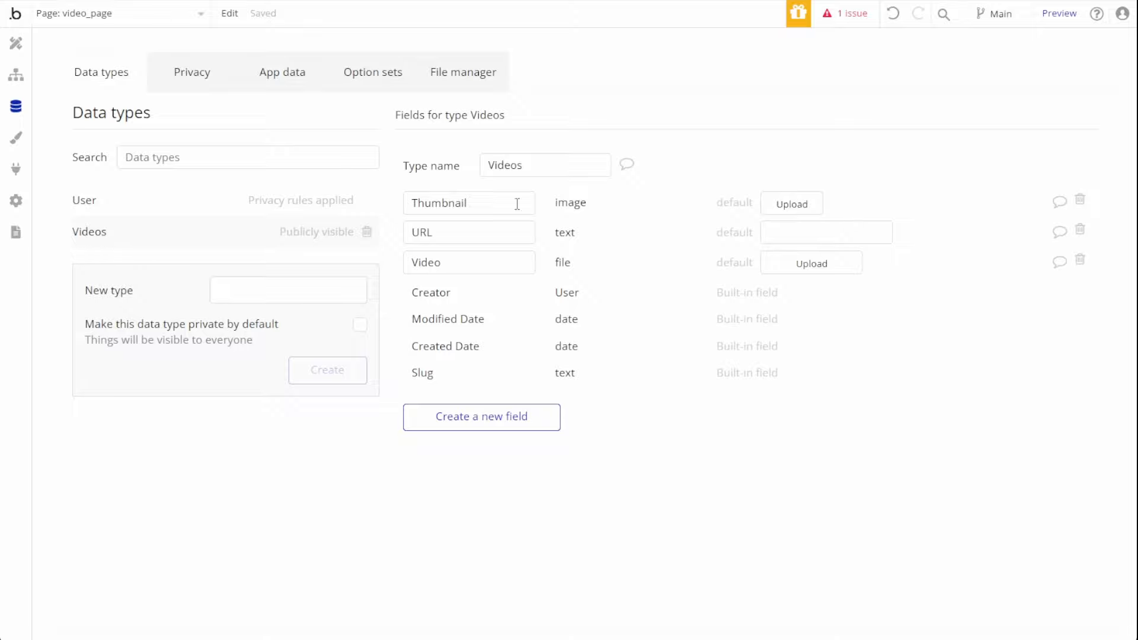
pyautogui.doubleClick(469, 202)
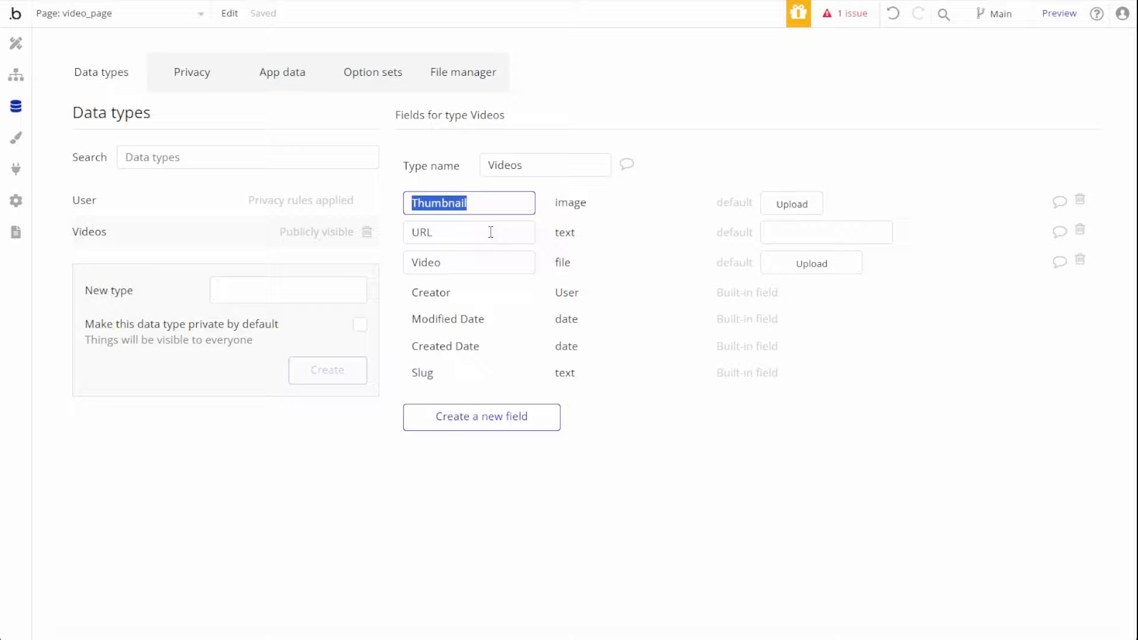
pyautogui.click(469, 262)
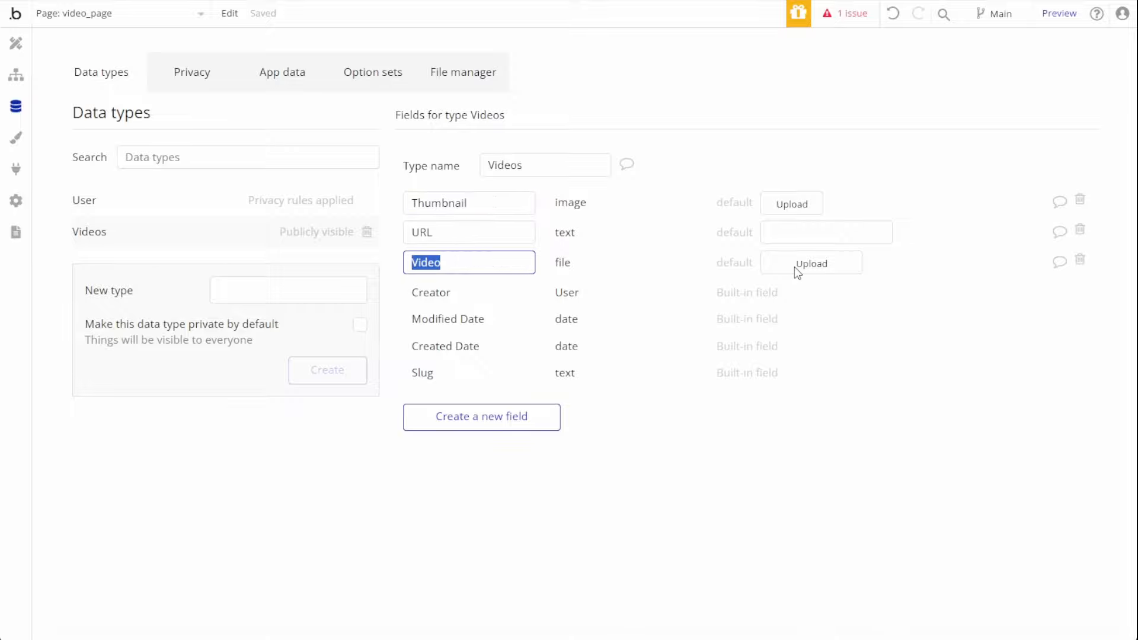
pyautogui.click(283, 72)
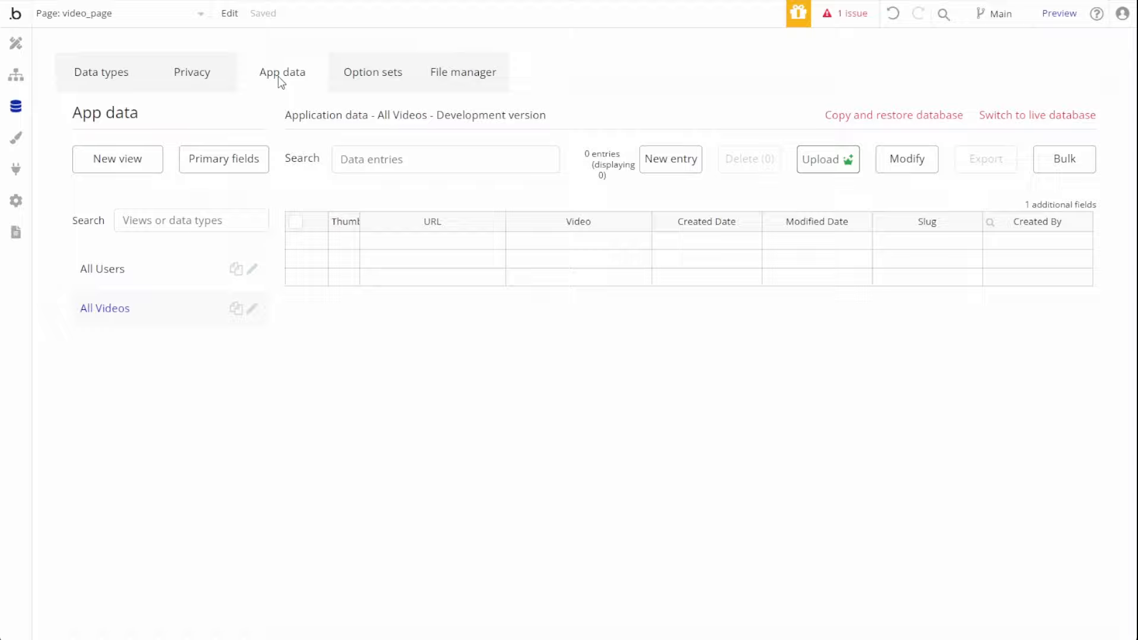
# Step: Create a new Videos entry with an uploaded mp4 video file
pyautogui.click(669, 159)
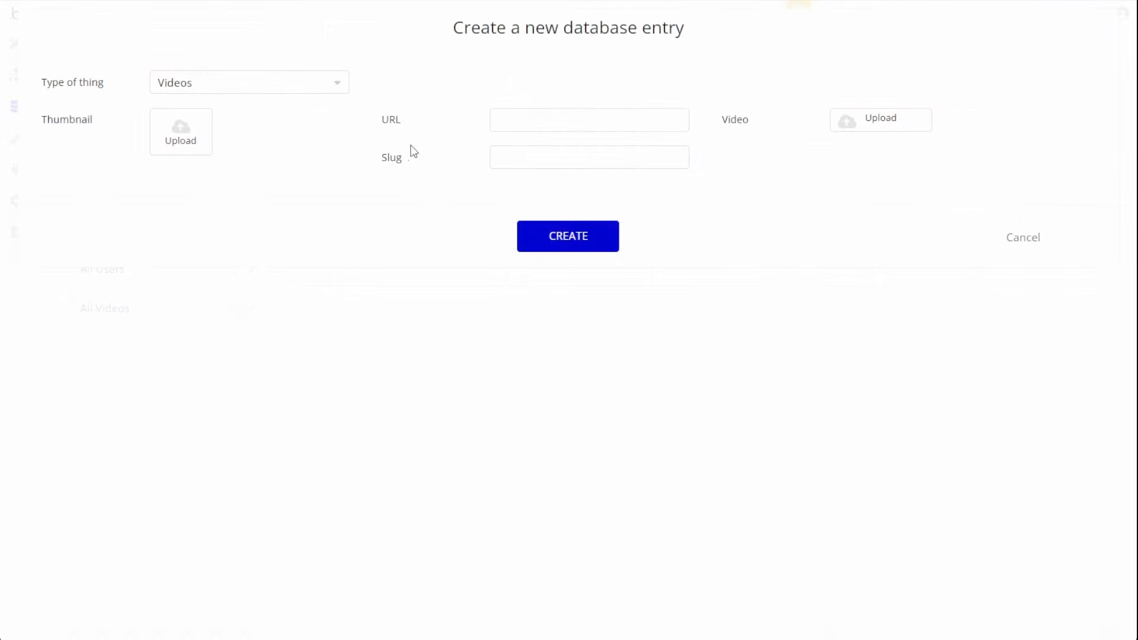
pyautogui.moveTo(881, 119)
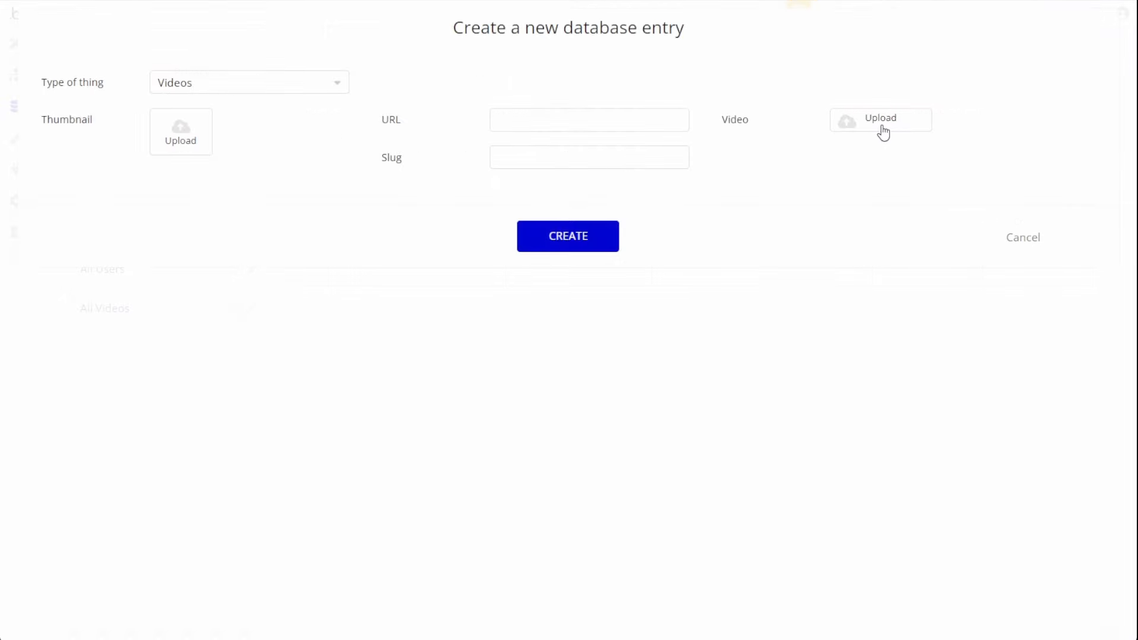
pyautogui.click(881, 119)
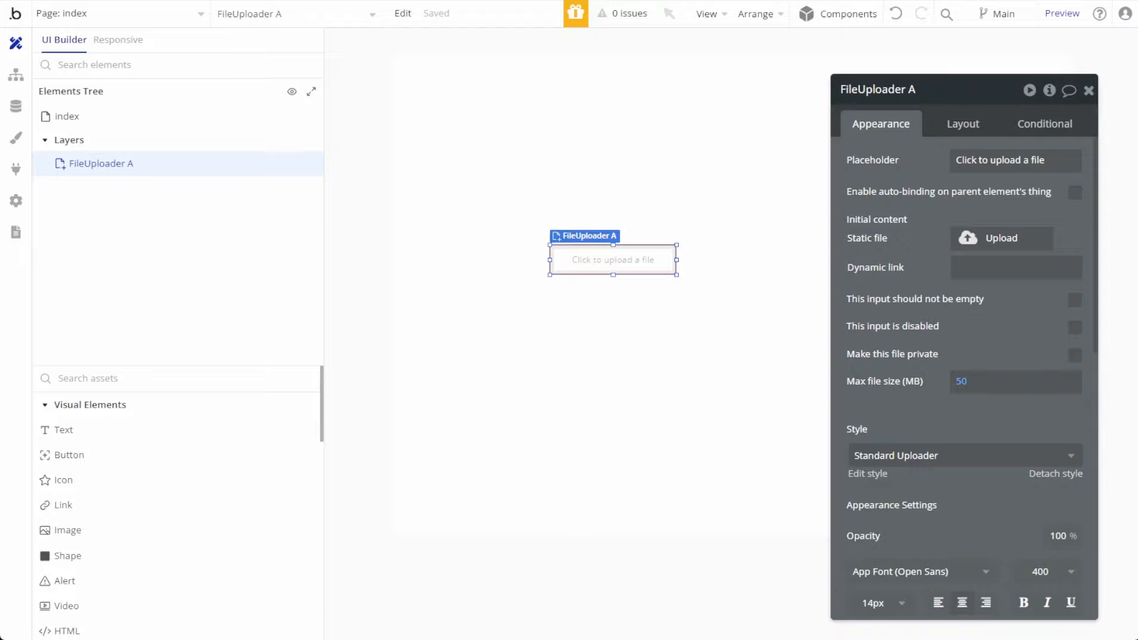
pyautogui.click(15, 106)
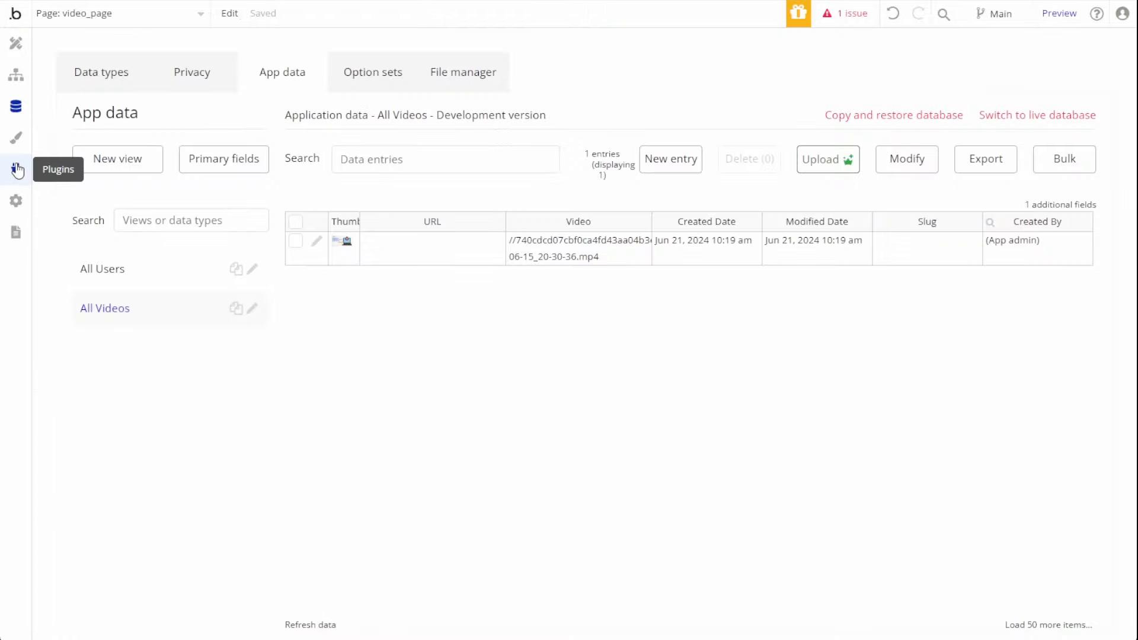
# Step: Review the Universal Video Player plugin's events and actions, then its documentation and demos page
pyautogui.click(16, 170)
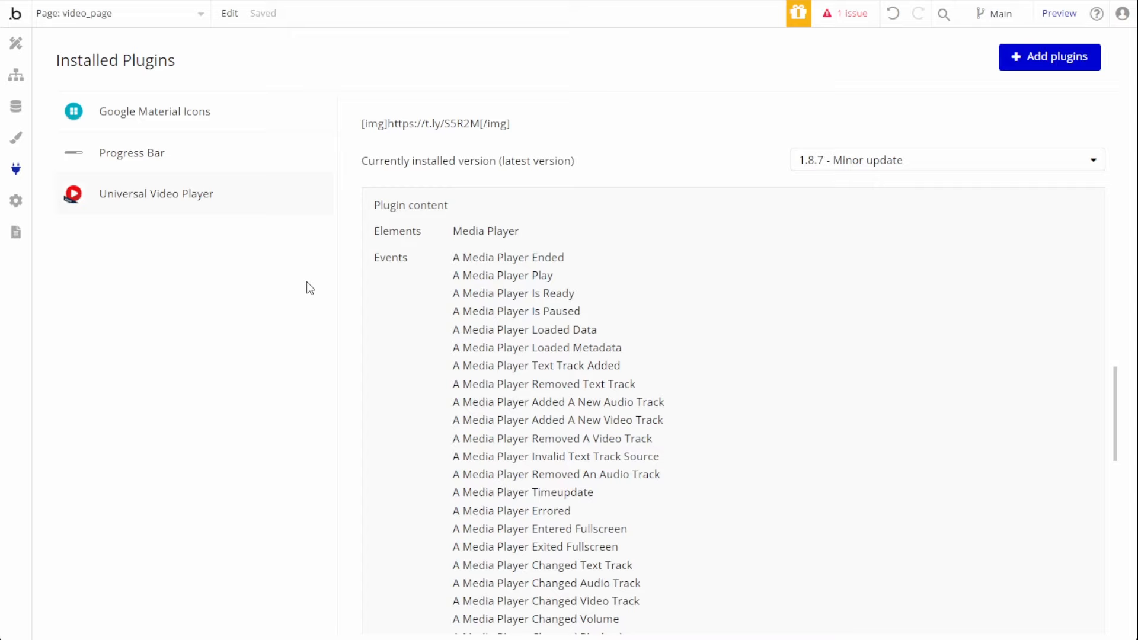
pyautogui.moveTo(205, 207)
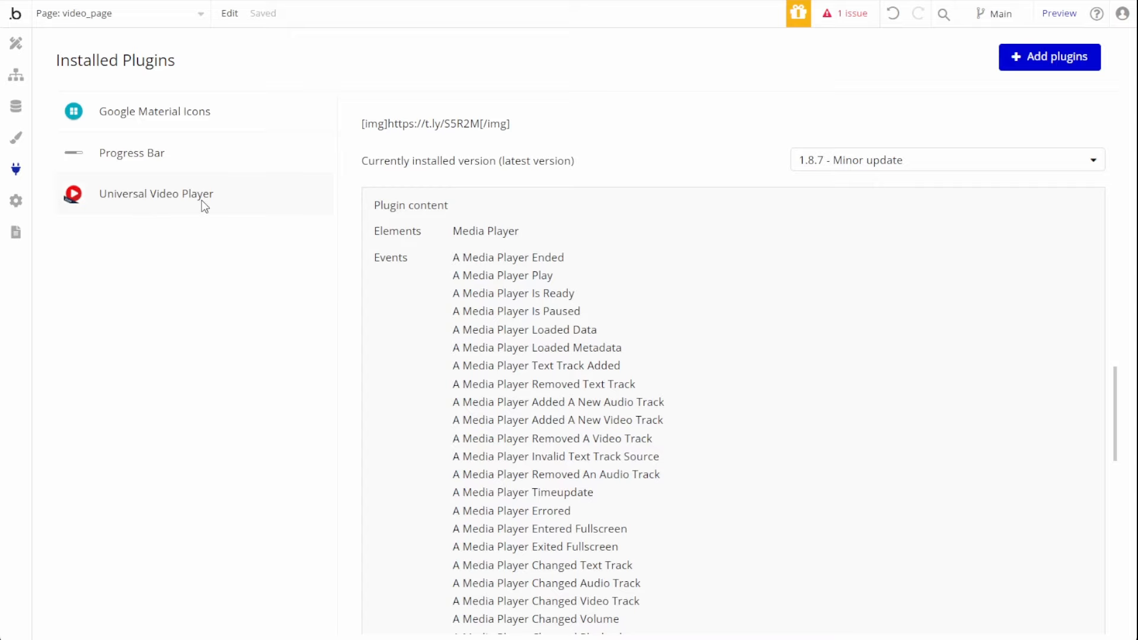
pyautogui.scroll(-3)
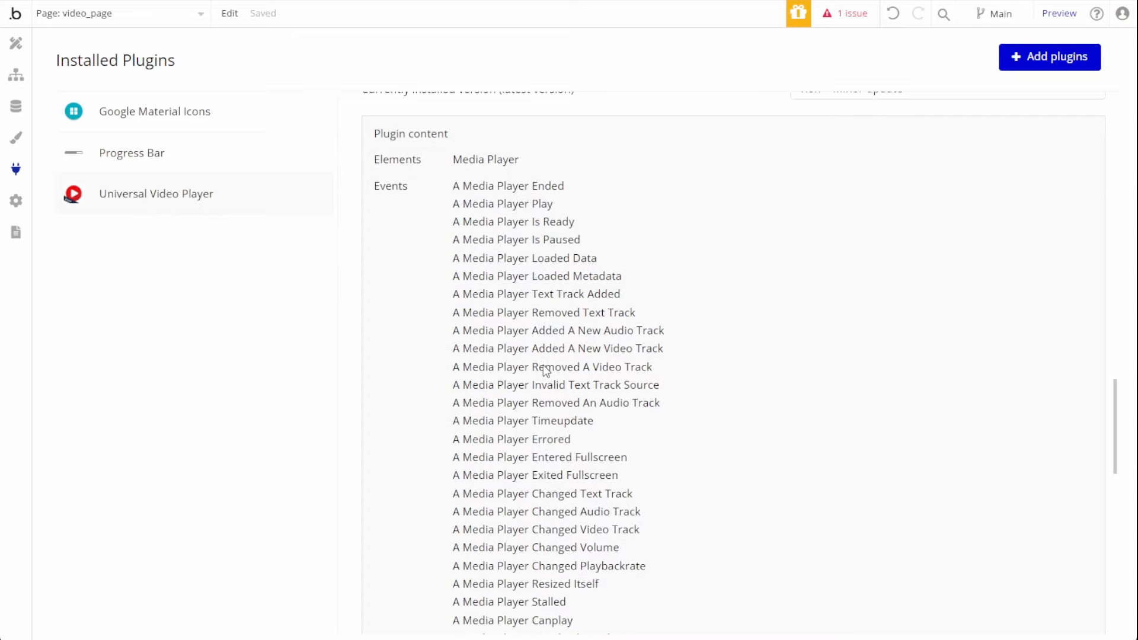
pyautogui.moveTo(523, 355)
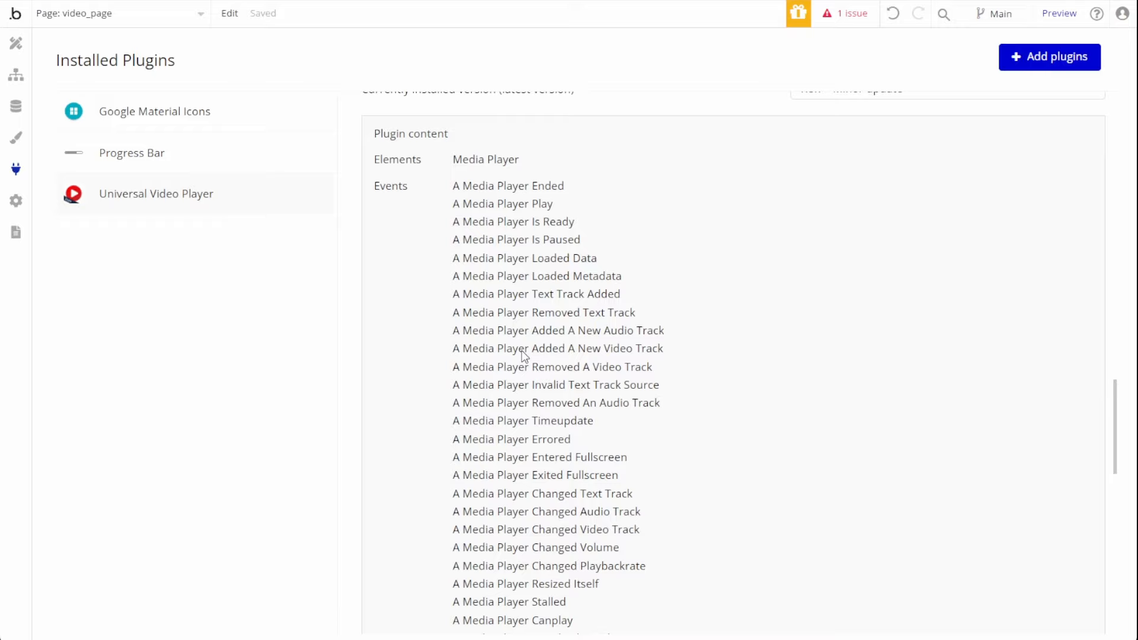
pyautogui.scroll(-3)
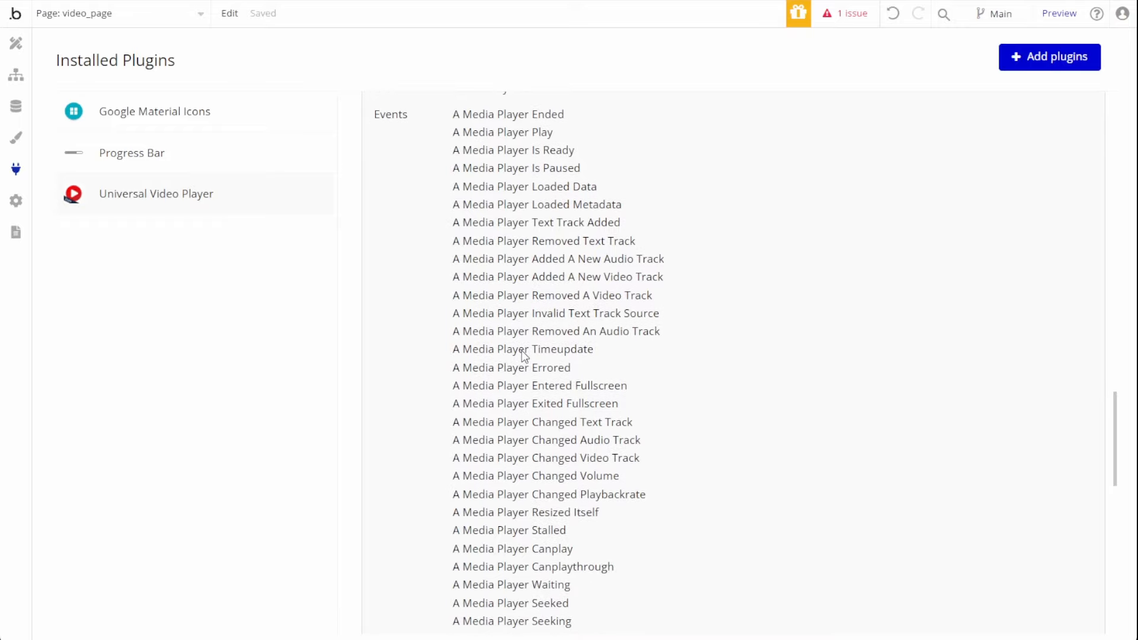
pyautogui.moveTo(531, 359)
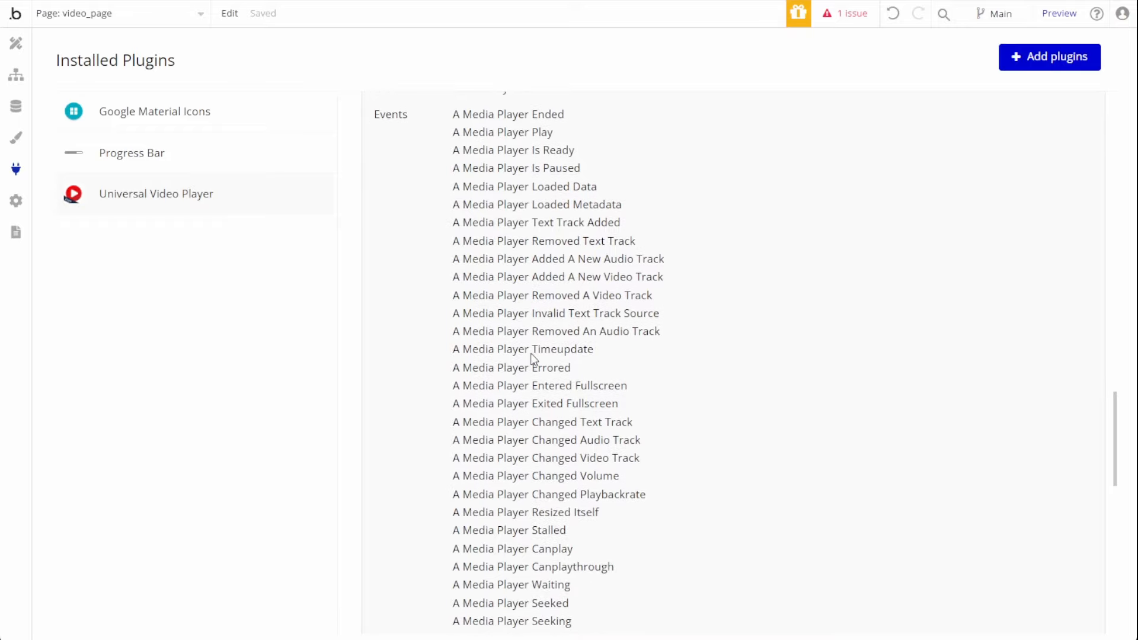
pyautogui.scroll(-3)
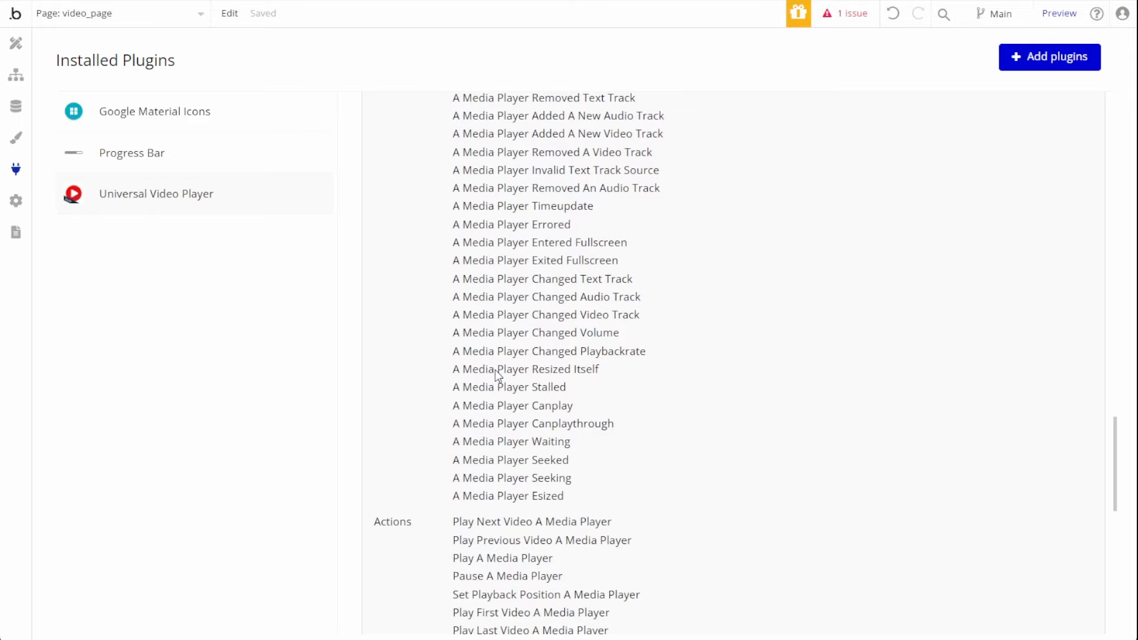
pyautogui.moveTo(526, 450)
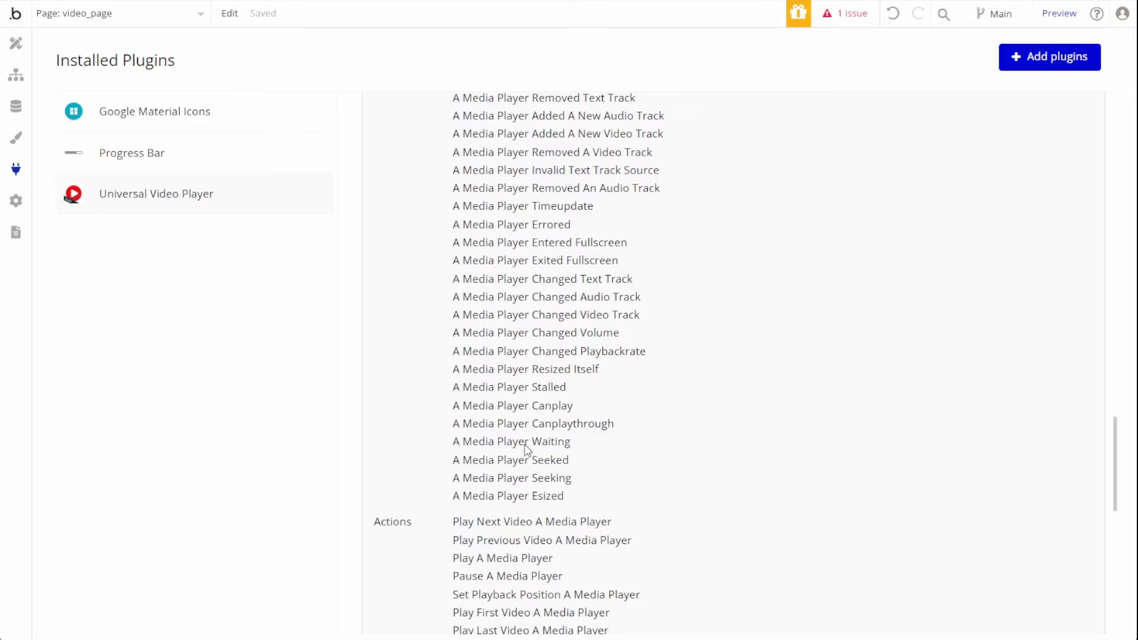
pyautogui.moveTo(478, 432)
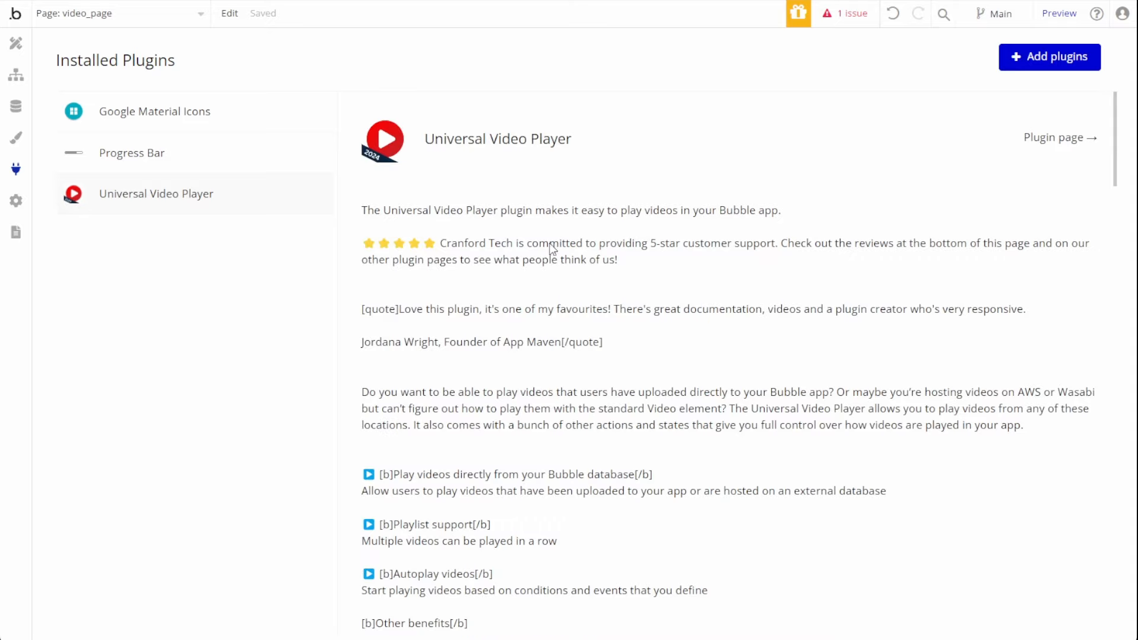
pyautogui.click(1059, 137)
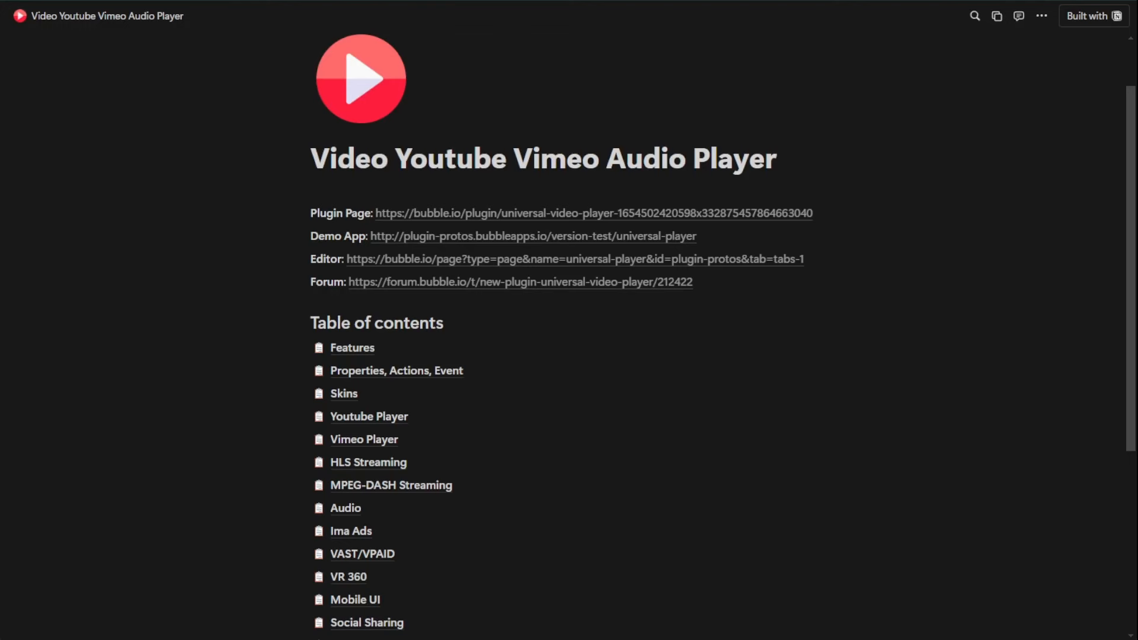
pyautogui.scroll(-3)
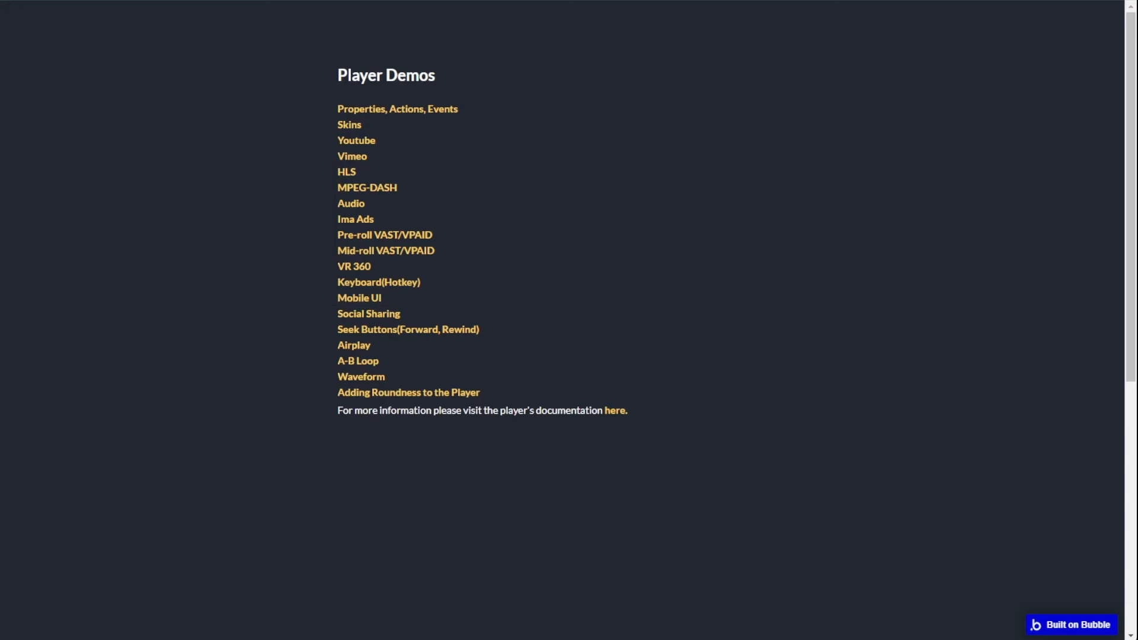
pyautogui.moveTo(330, 261)
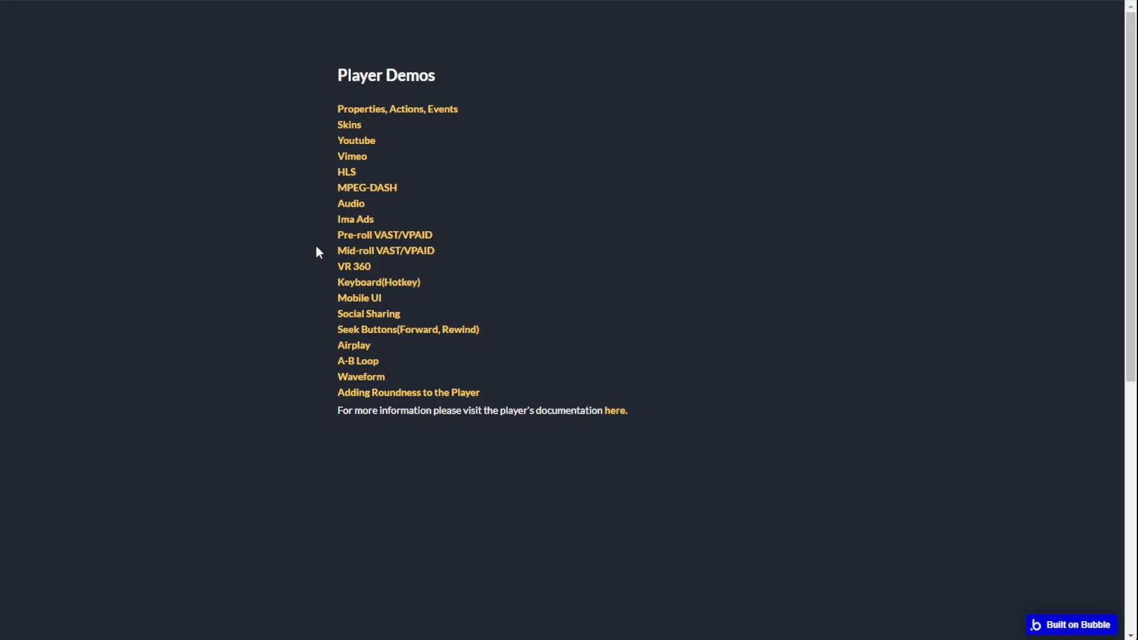
pyautogui.moveTo(284, 173)
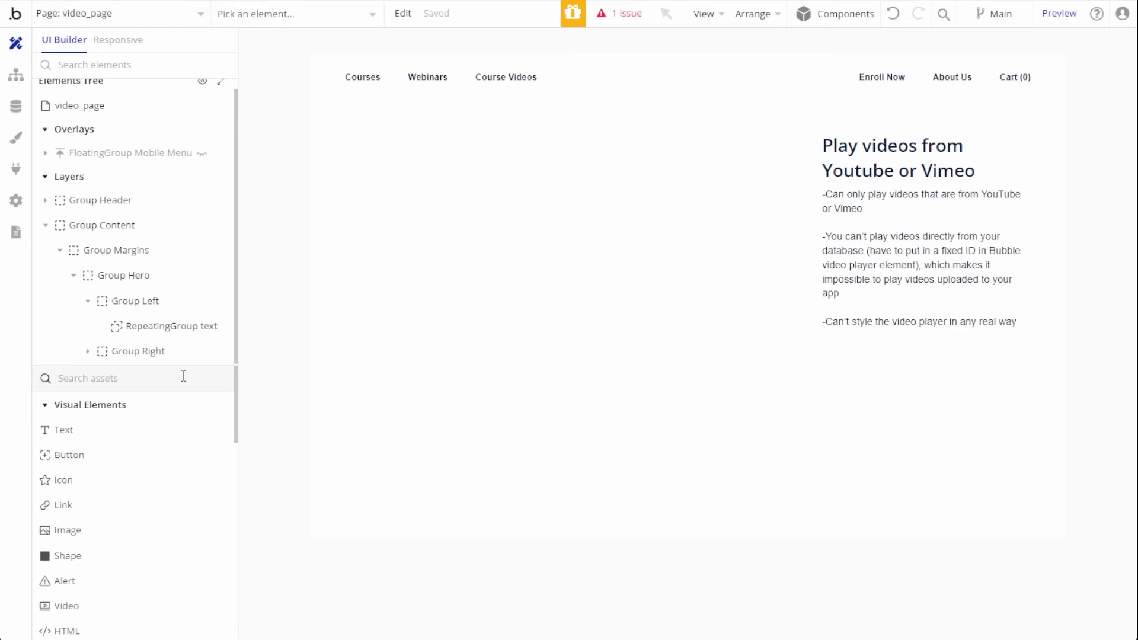
# Step: Add a Media Player whose dynamic link is Search for Videos :first item's Video's URL
pyautogui.write('med')
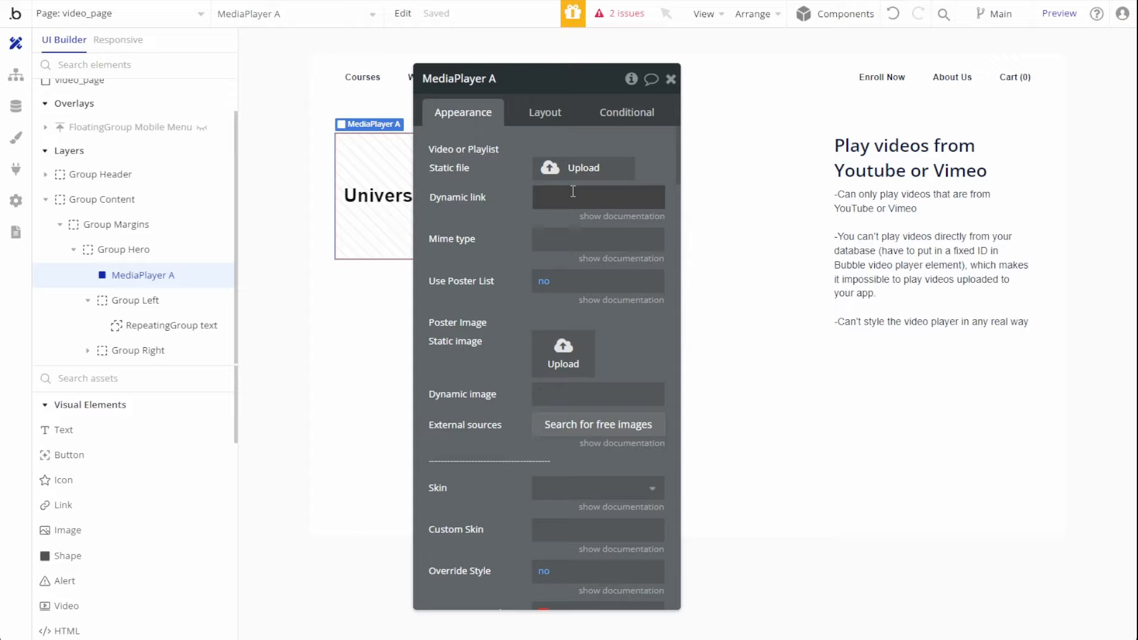
pyautogui.click(597, 198)
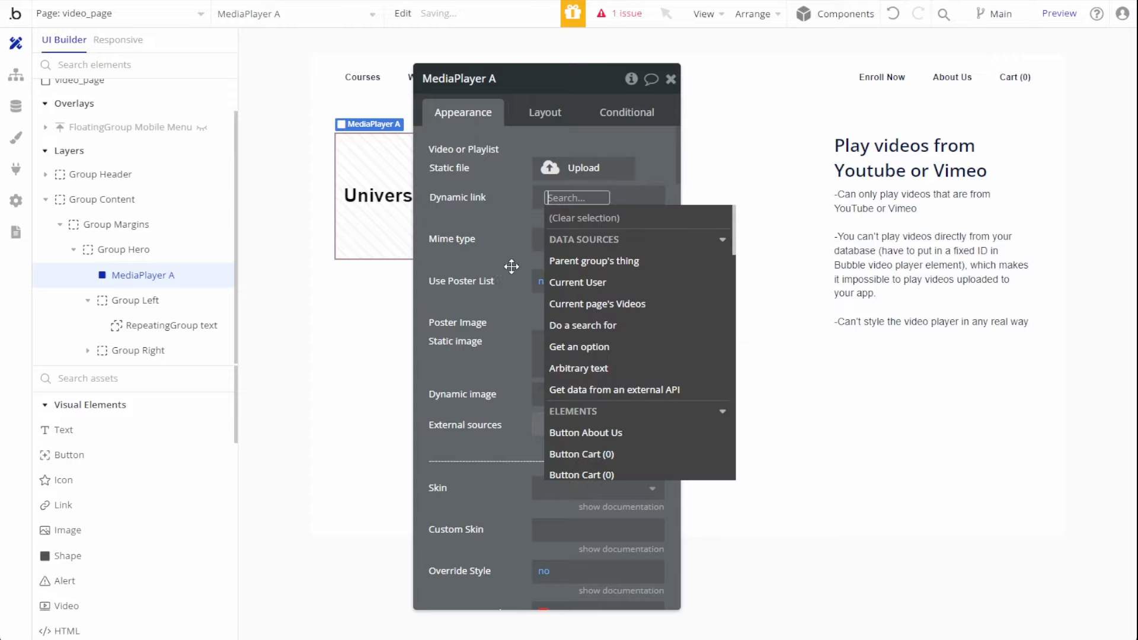
pyautogui.moveTo(616, 325)
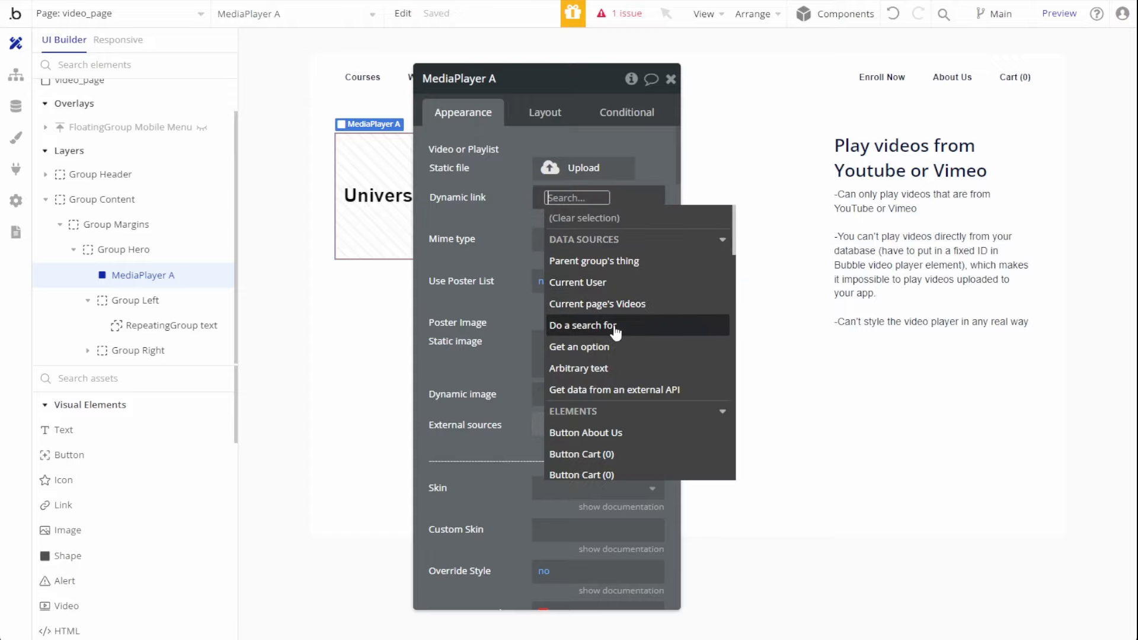
pyautogui.click(582, 324)
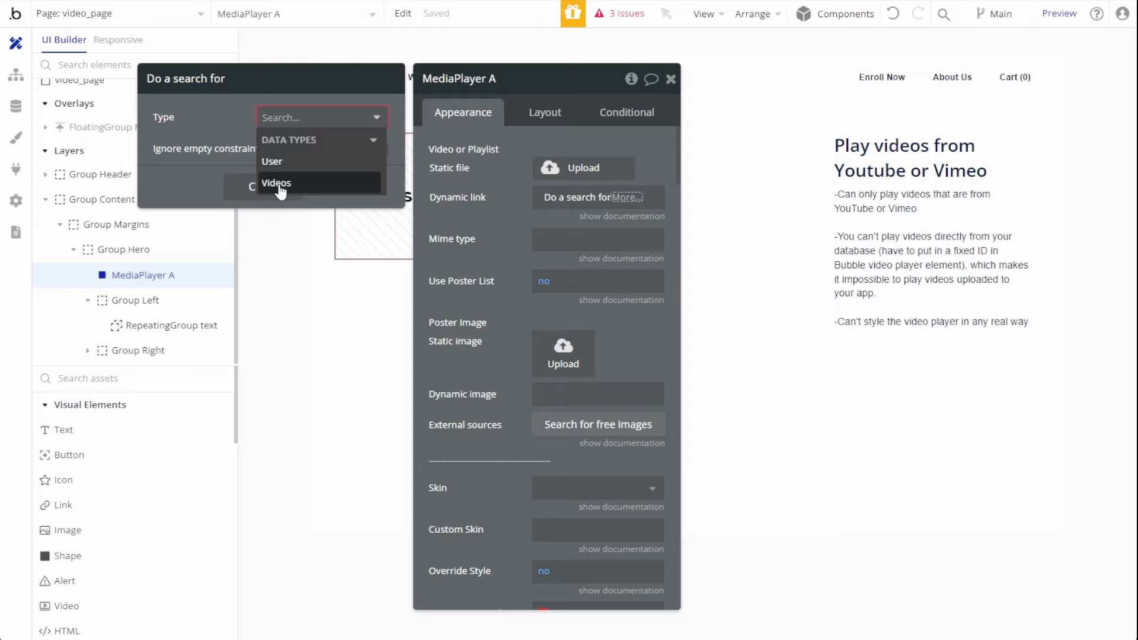
pyautogui.click(276, 183)
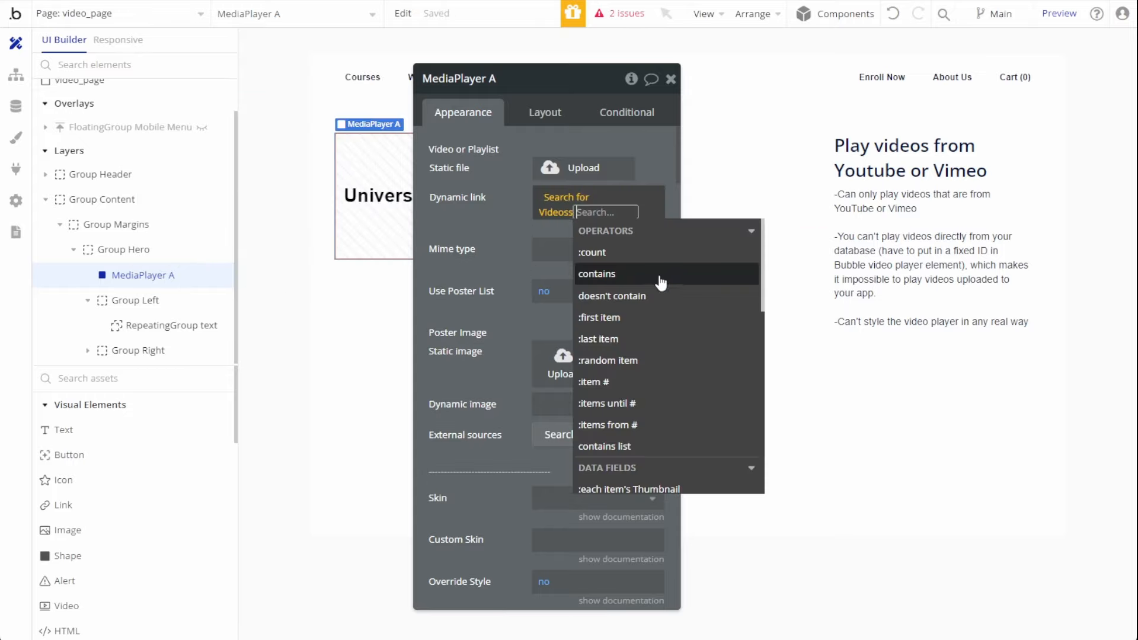
pyautogui.click(597, 318)
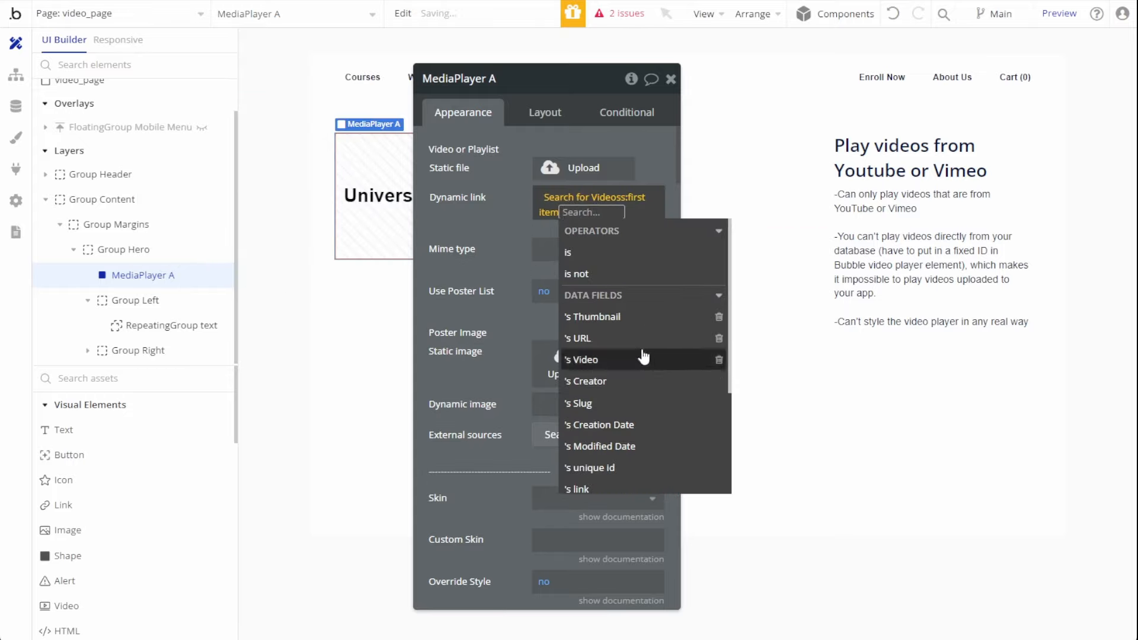
pyautogui.click(581, 359)
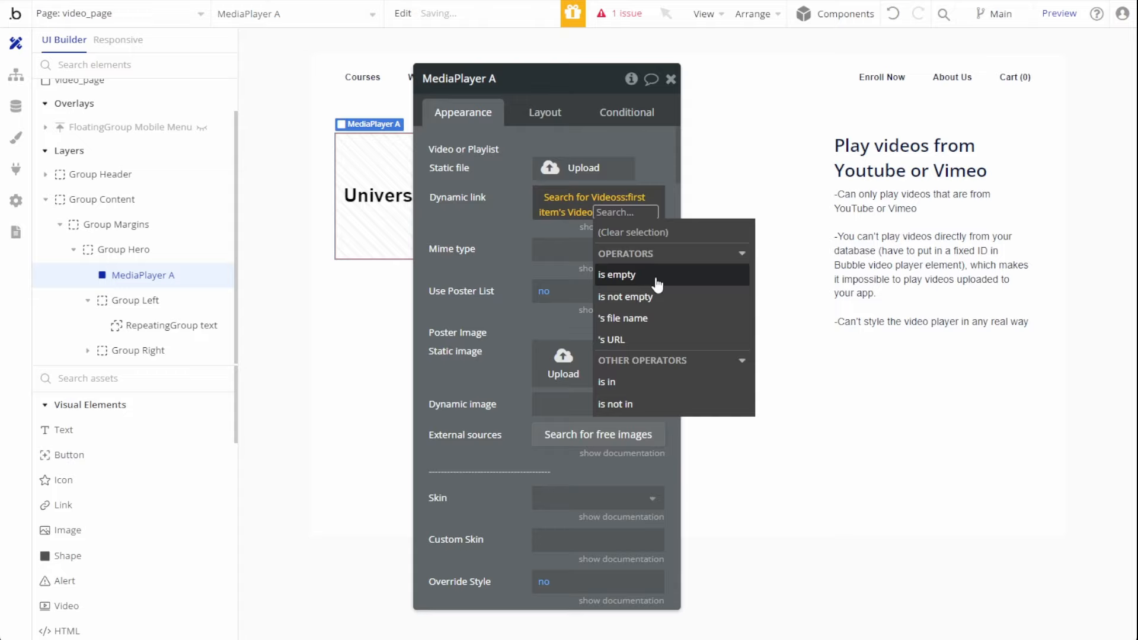
pyautogui.click(611, 341)
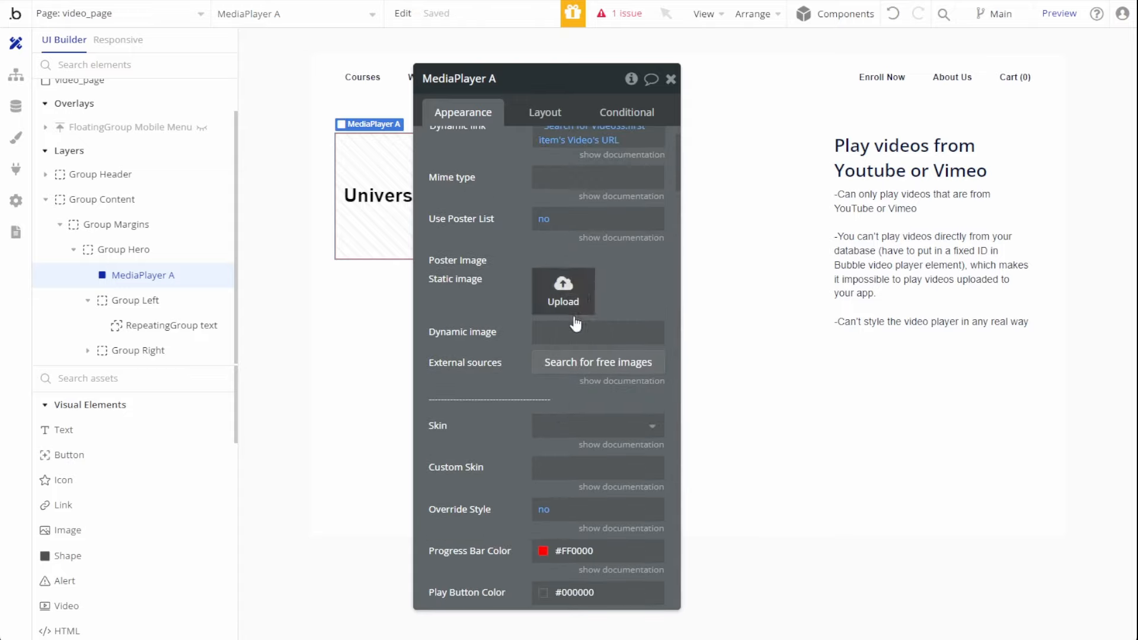
# Step: Set the poster image to Search for Videos :first item's Thumbnail's URL
pyautogui.click(597, 332)
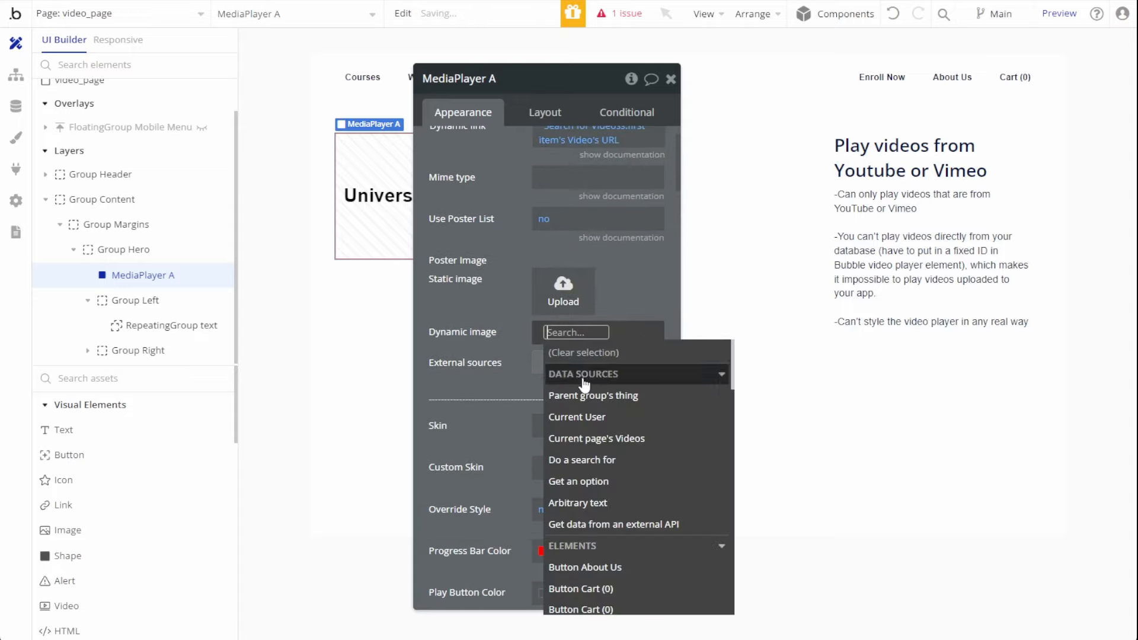
pyautogui.click(581, 460)
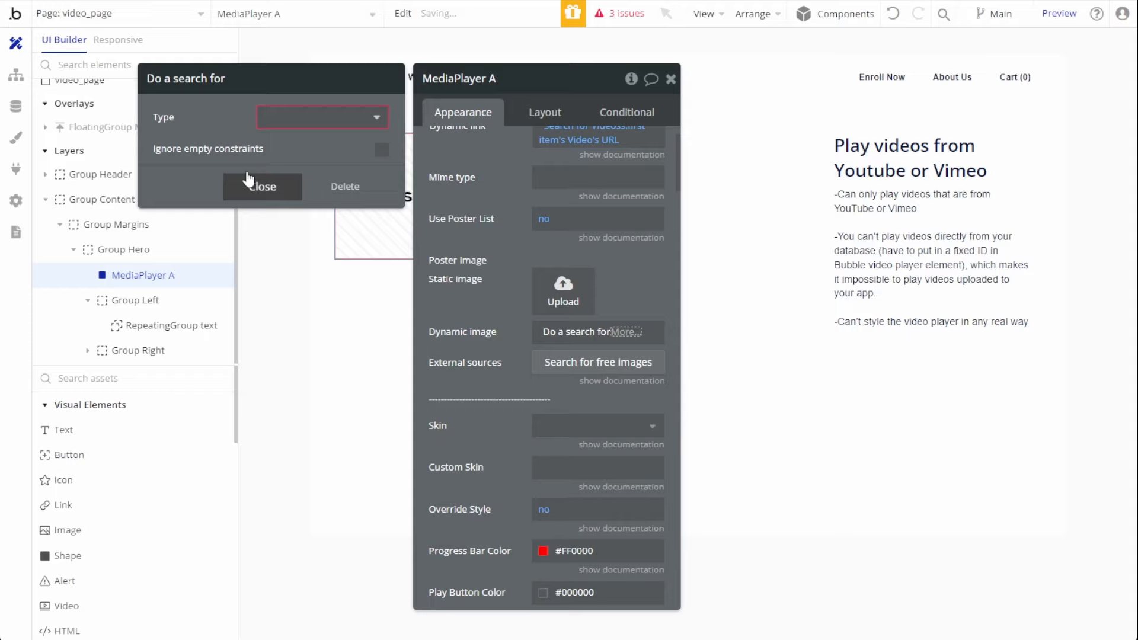
pyautogui.click(263, 186)
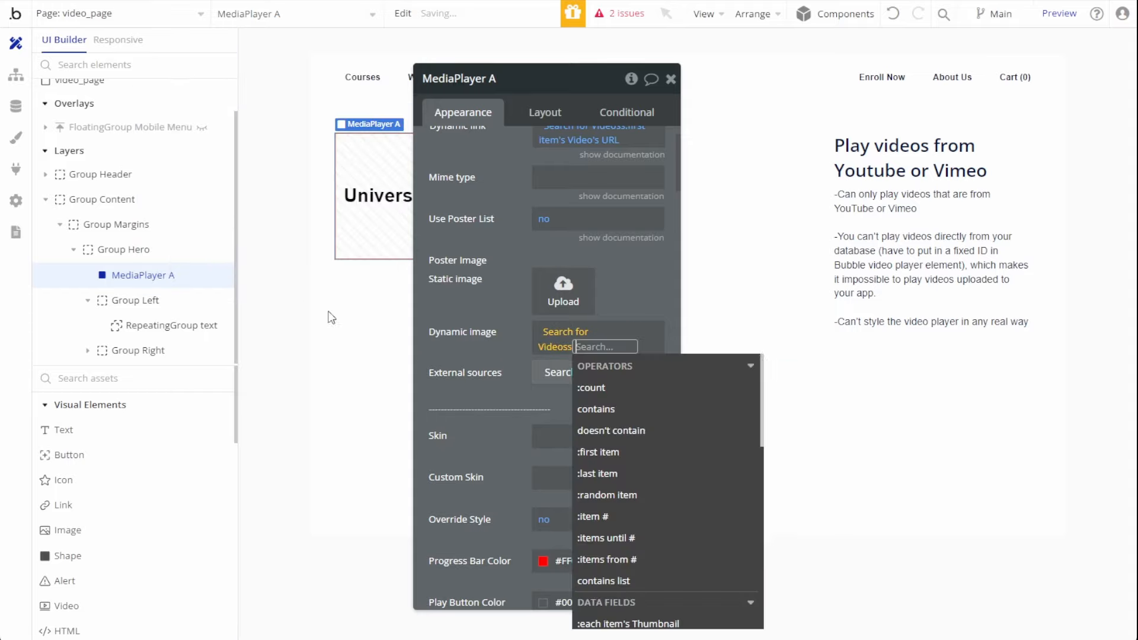
pyautogui.click(598, 452)
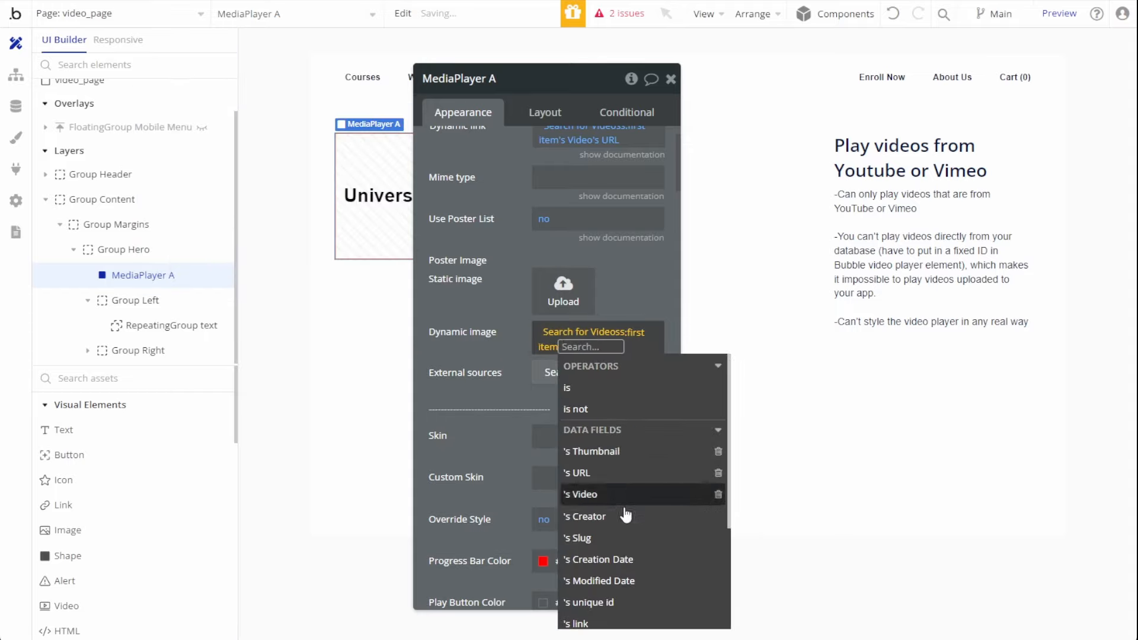
pyautogui.click(591, 451)
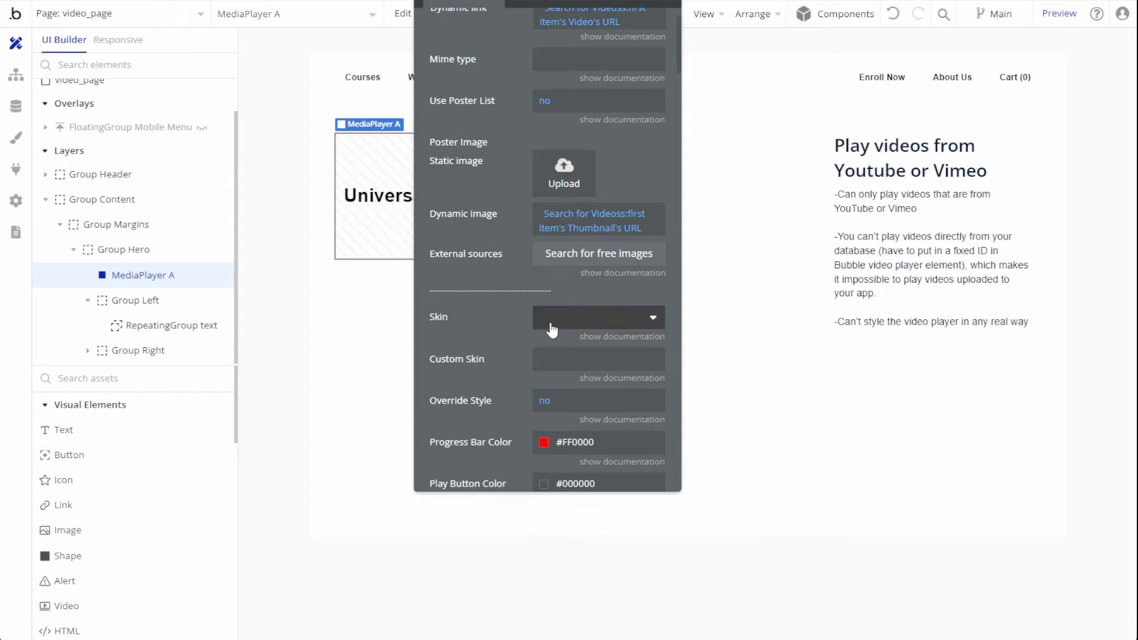
# Step: Give the media player the Fantasy skin
pyautogui.click(595, 317)
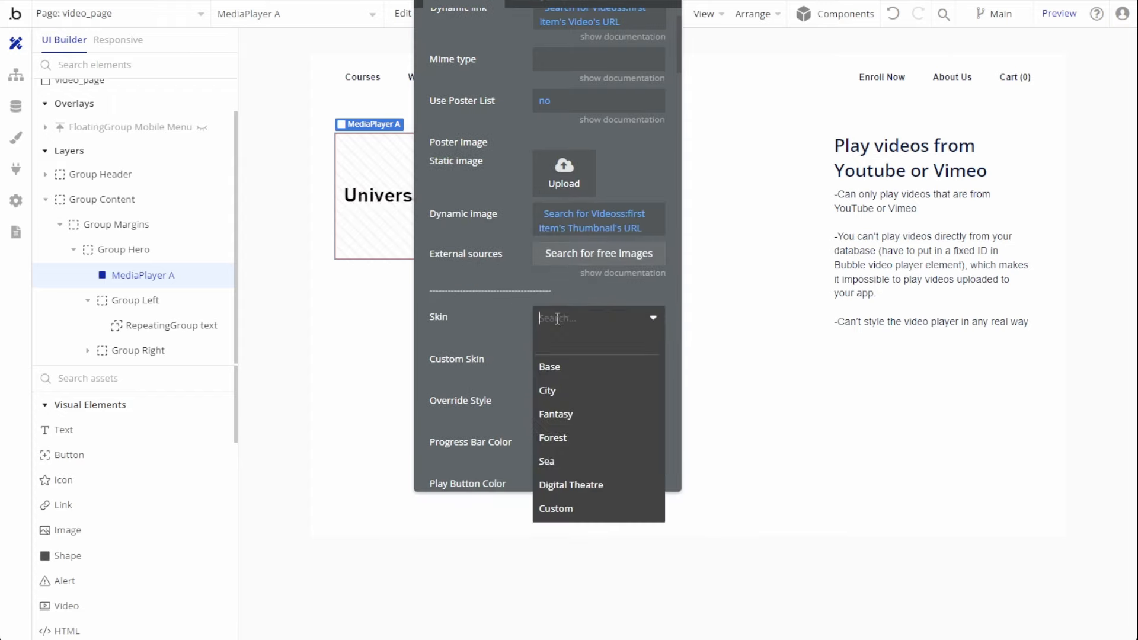
pyautogui.moveTo(616, 490)
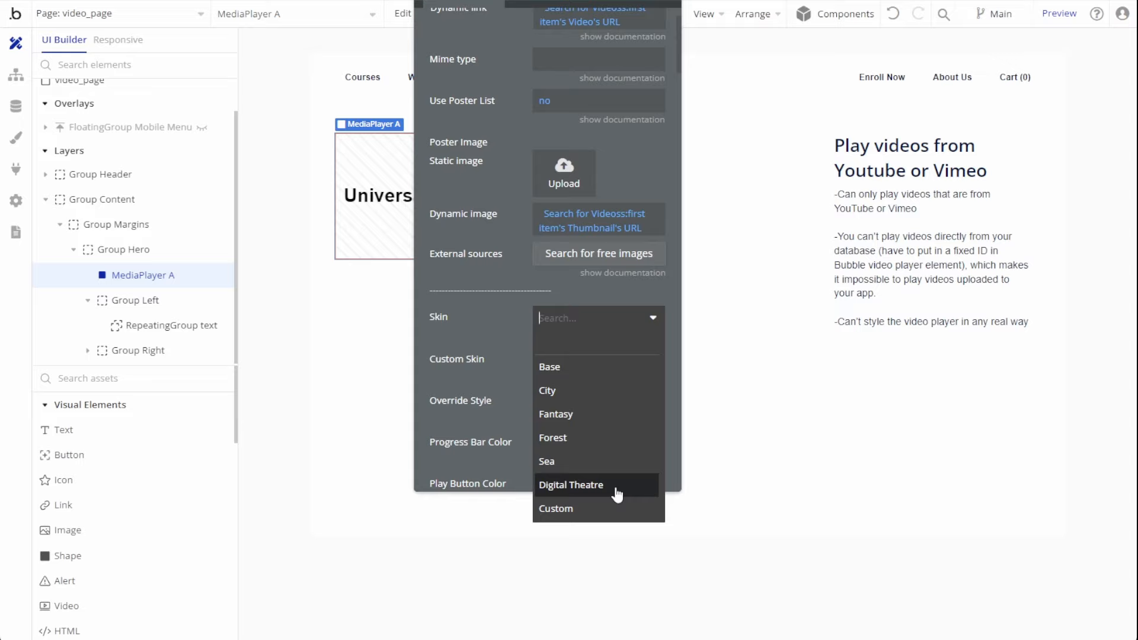
pyautogui.moveTo(586, 420)
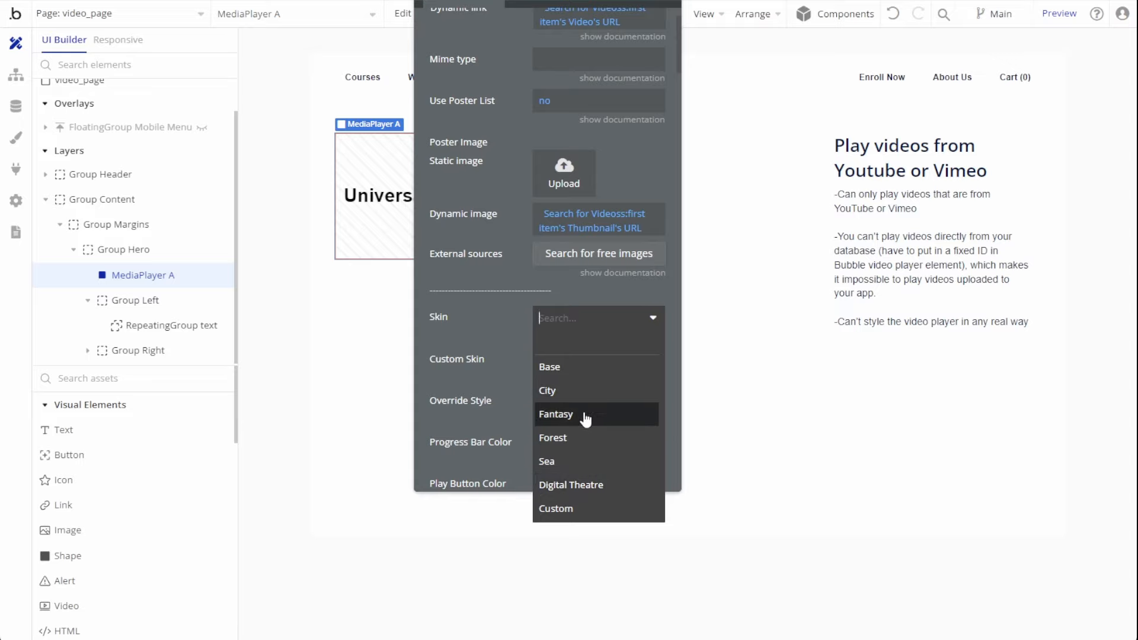
pyautogui.click(556, 415)
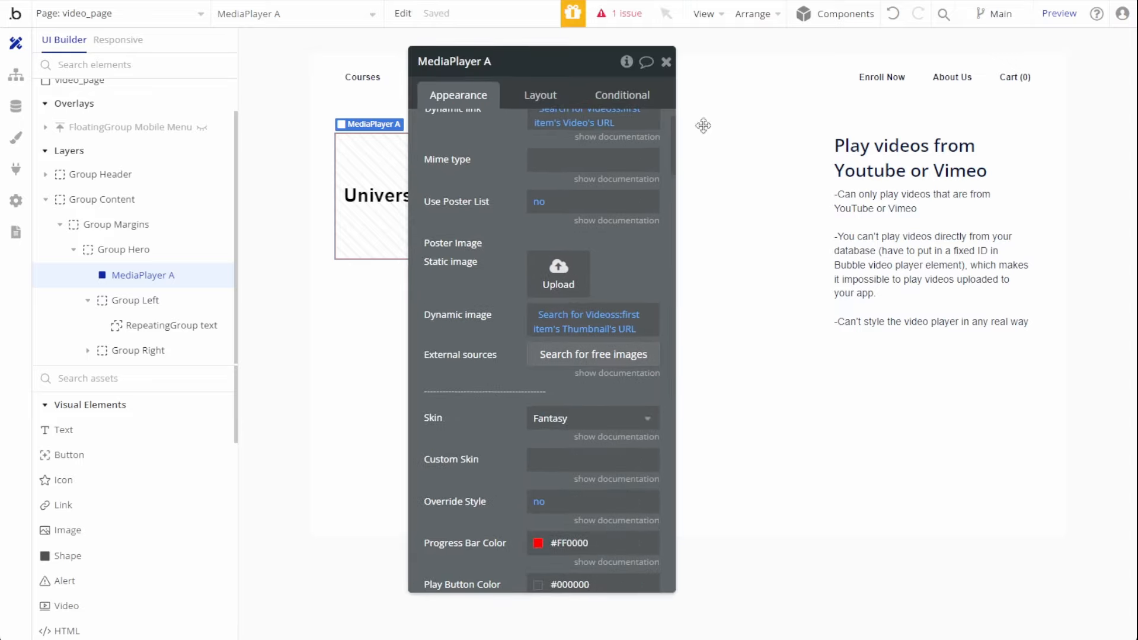
# Step: Preview video_page, playing and pausing the uploaded video from its thumbnail poster
pyautogui.click(1059, 13)
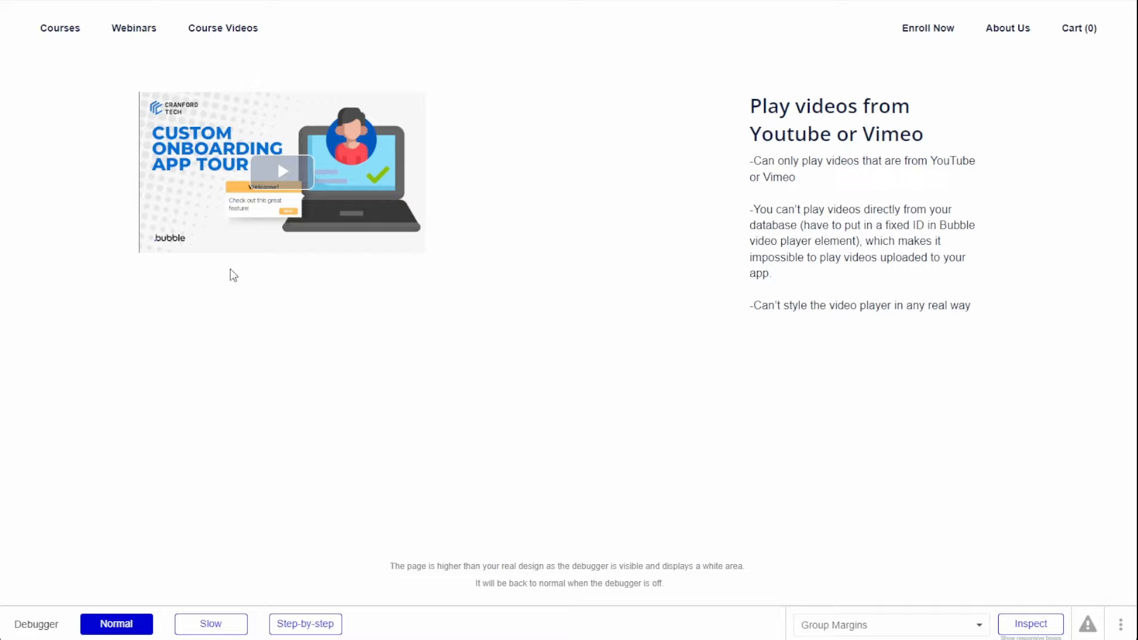
pyautogui.click(282, 171)
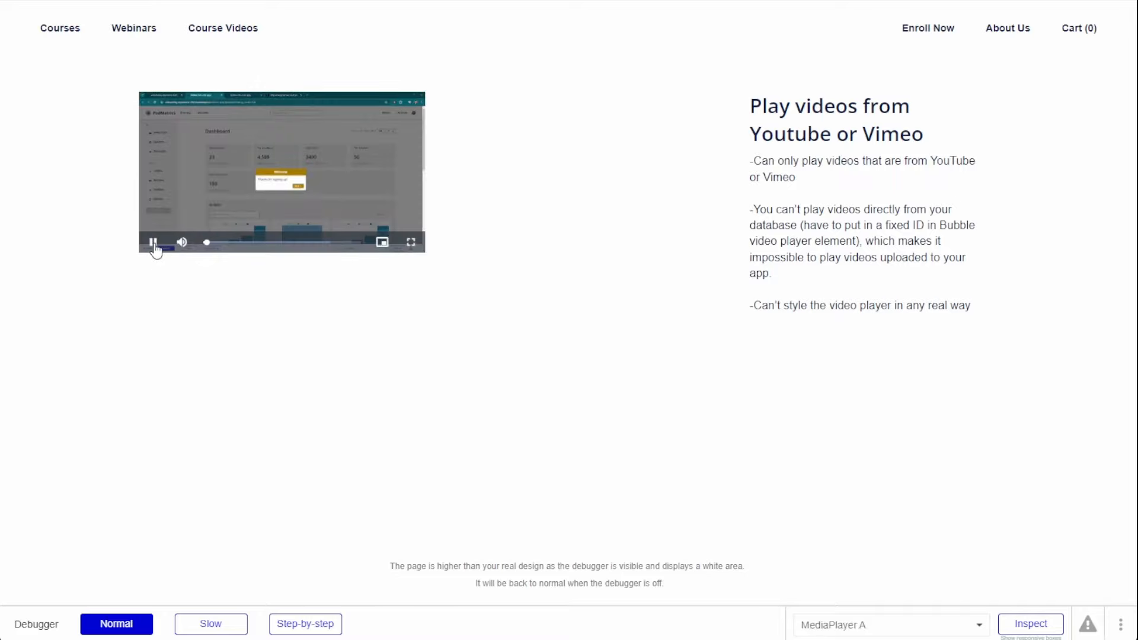
pyautogui.click(153, 242)
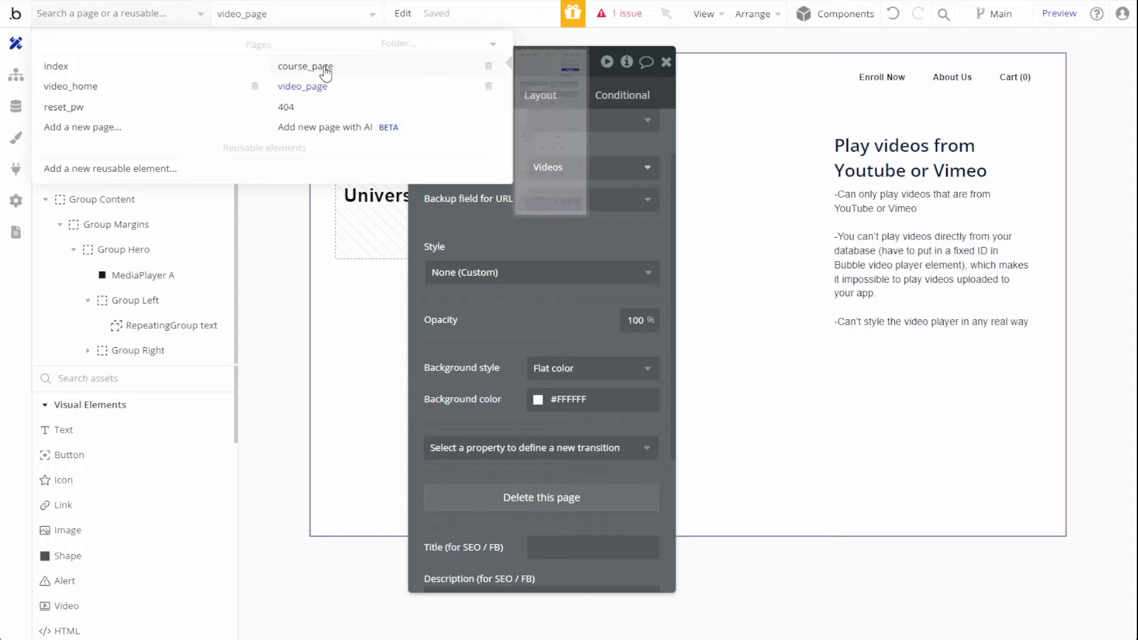
# Step: Switch to course_page and bring up MediaPlayer A's settings
pyautogui.click(305, 67)
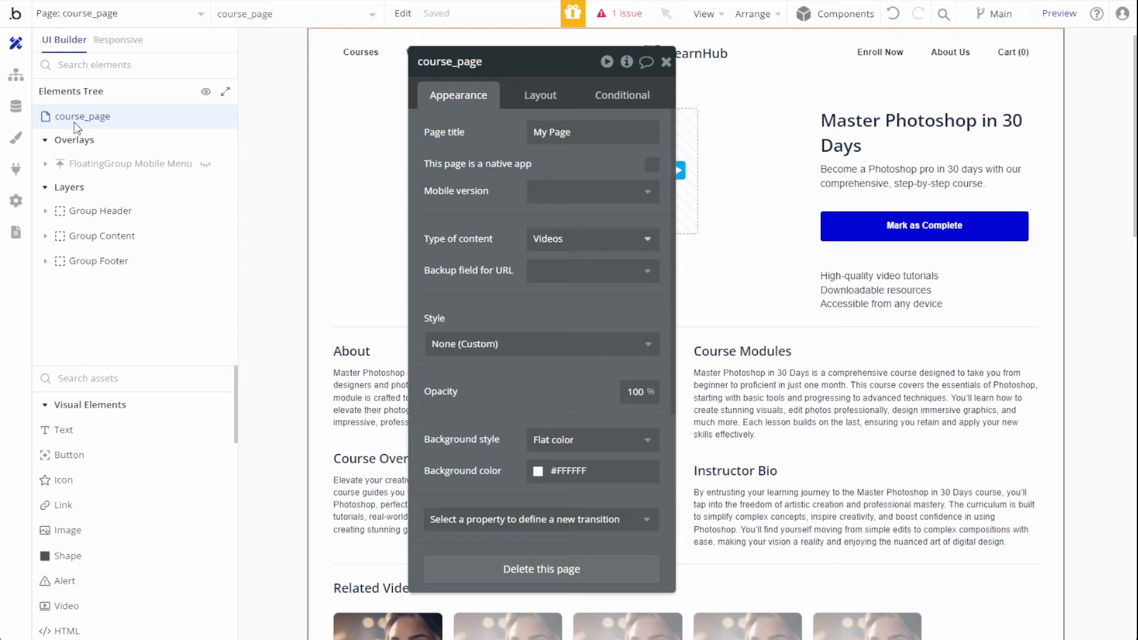
pyautogui.moveTo(544, 247)
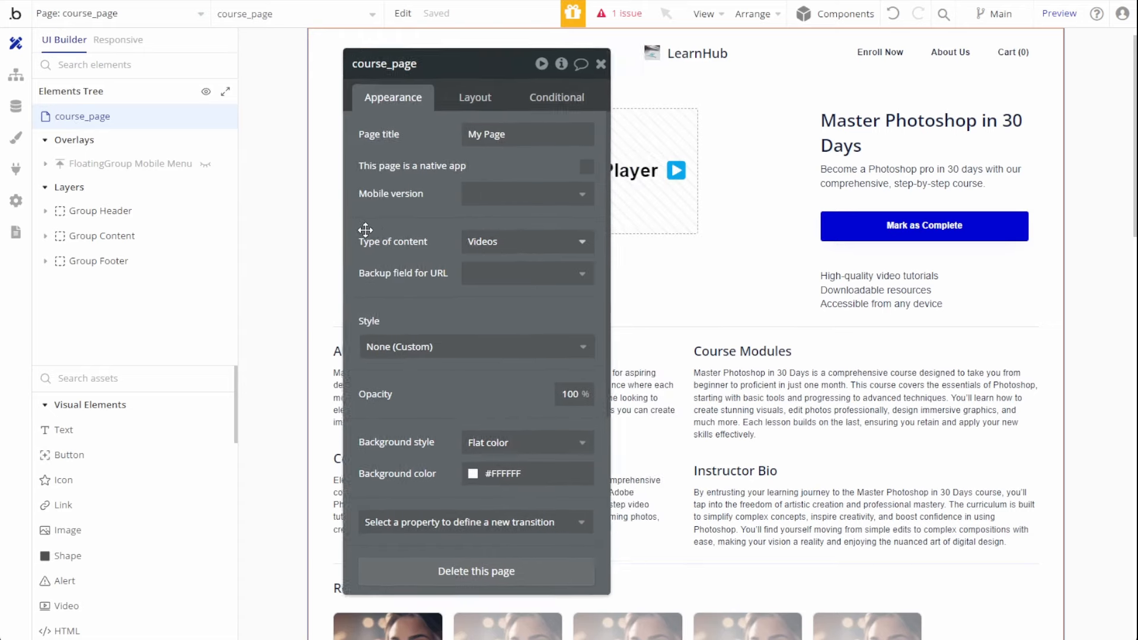
pyautogui.click(570, 171)
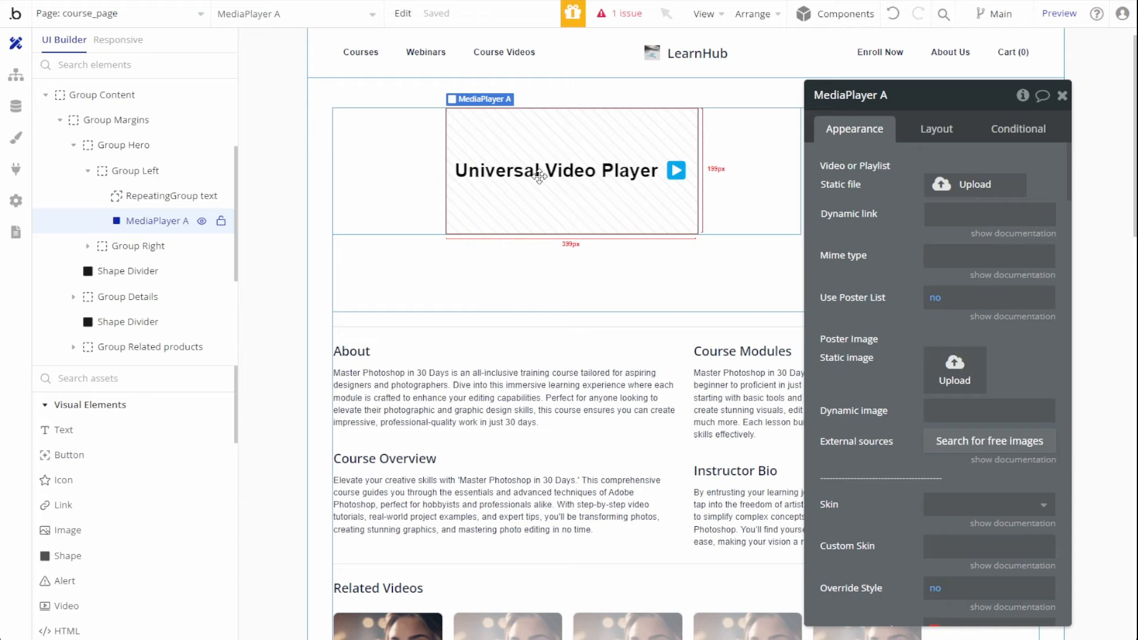
# Step: Set the player's dynamic link to Current page's Videos's Video's URL
pyautogui.click(988, 214)
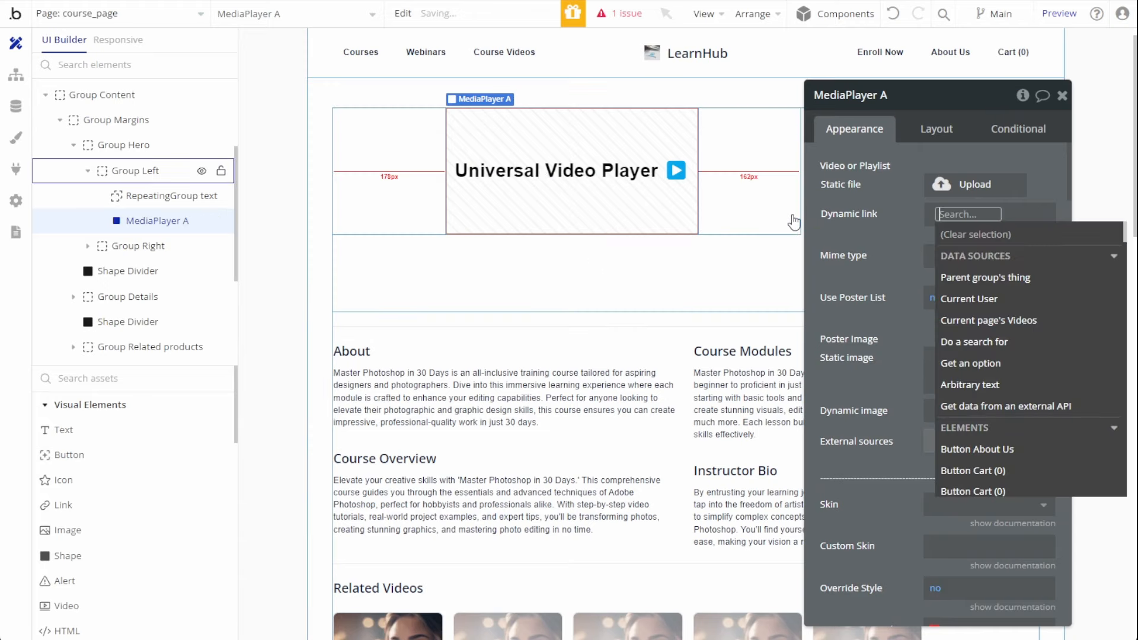
pyautogui.moveTo(989, 320)
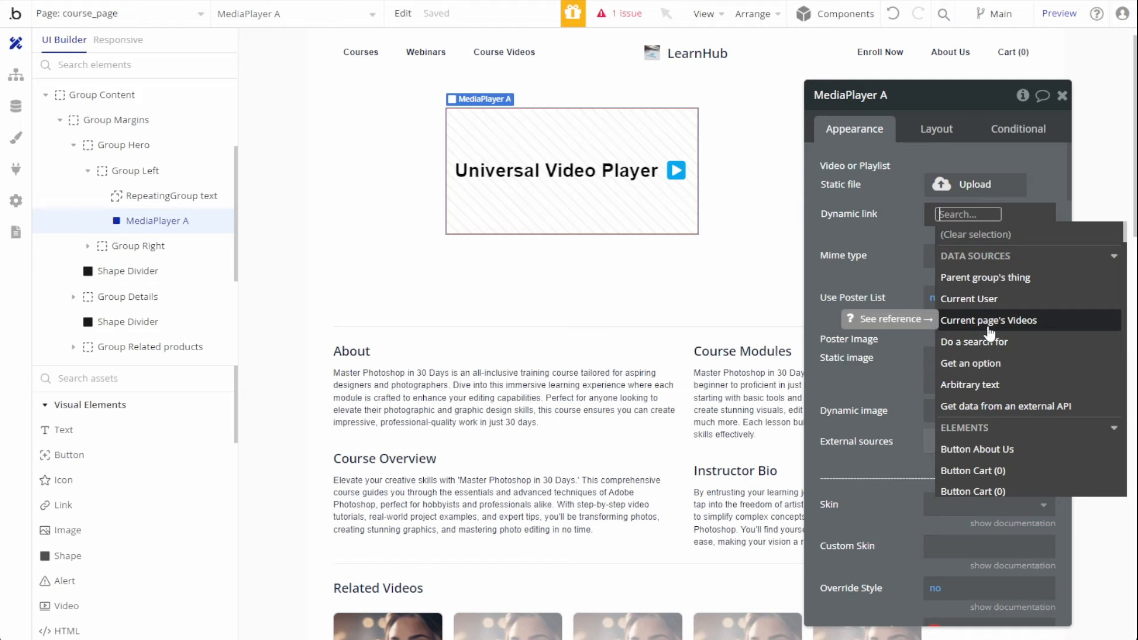
pyautogui.click(989, 320)
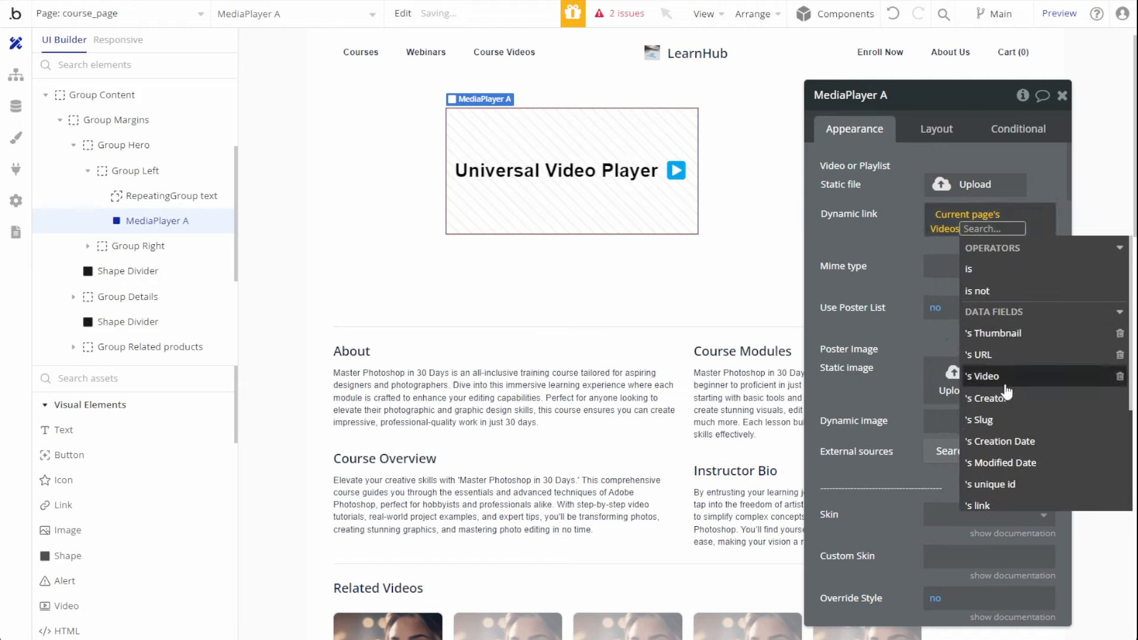
pyautogui.click(983, 376)
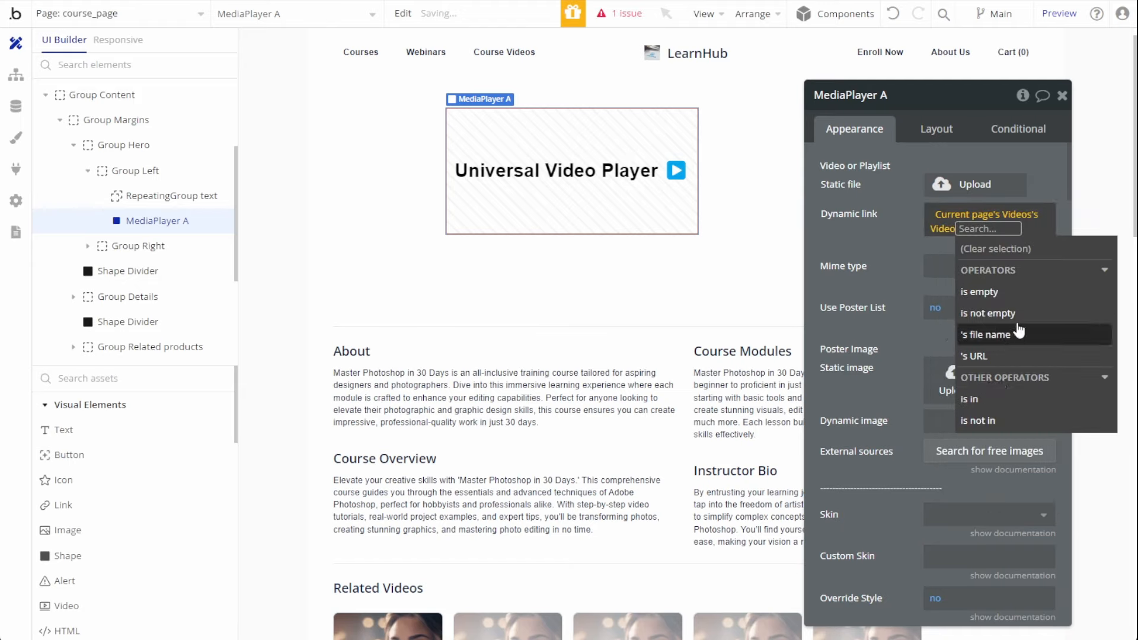
pyautogui.click(973, 356)
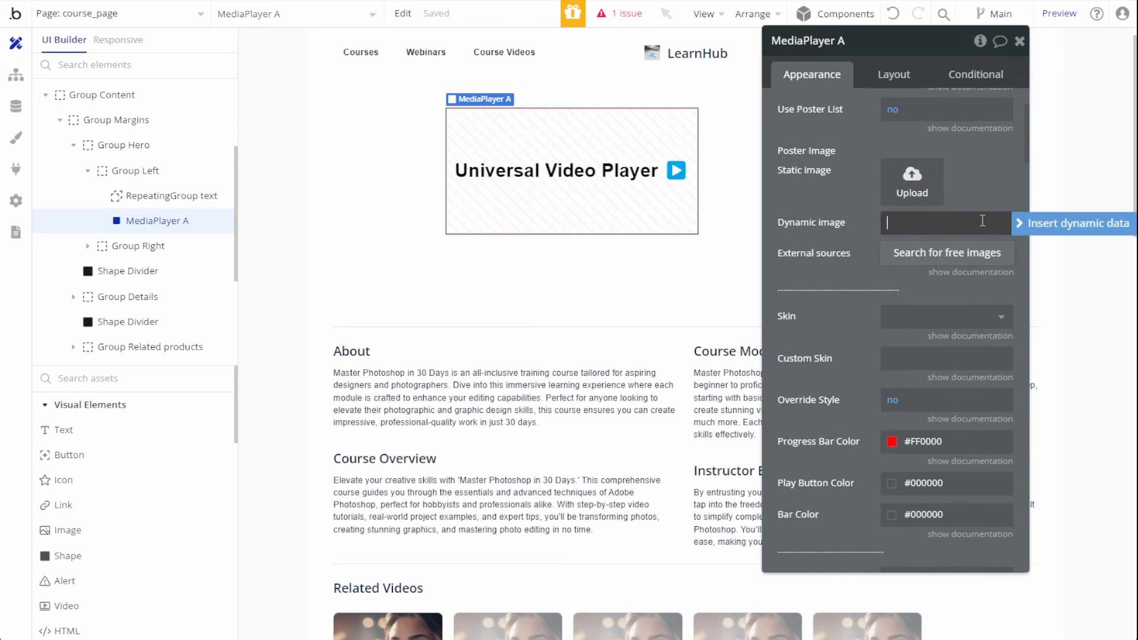
# Step: Set the poster image to Current page's Videos's Thumbnail's URL and launch the live preview
pyautogui.click(943, 223)
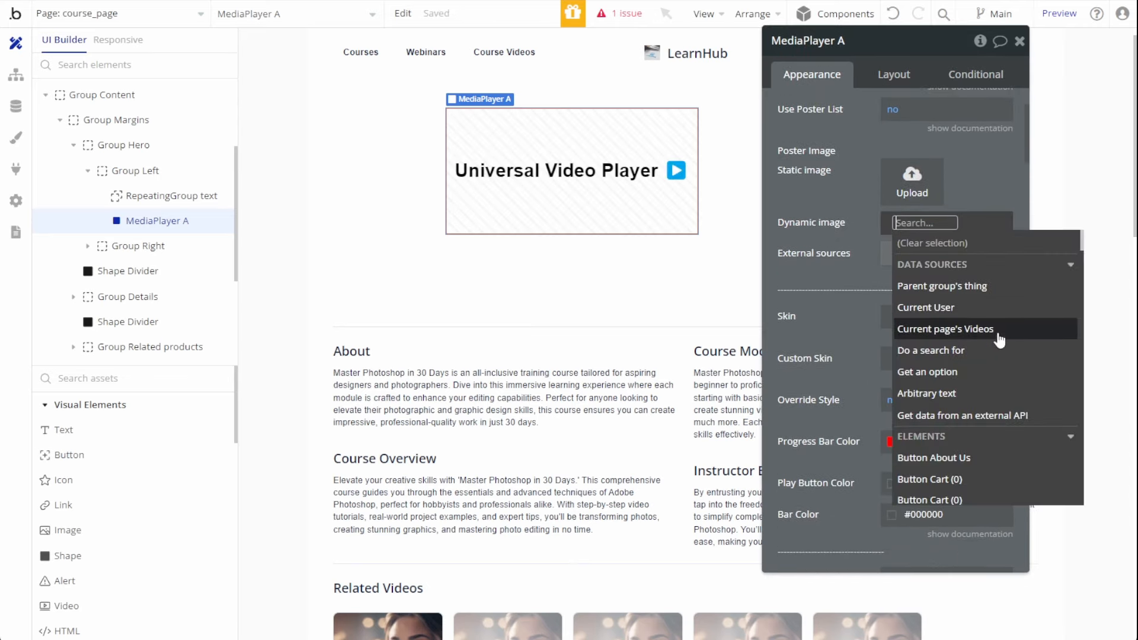
pyautogui.click(946, 329)
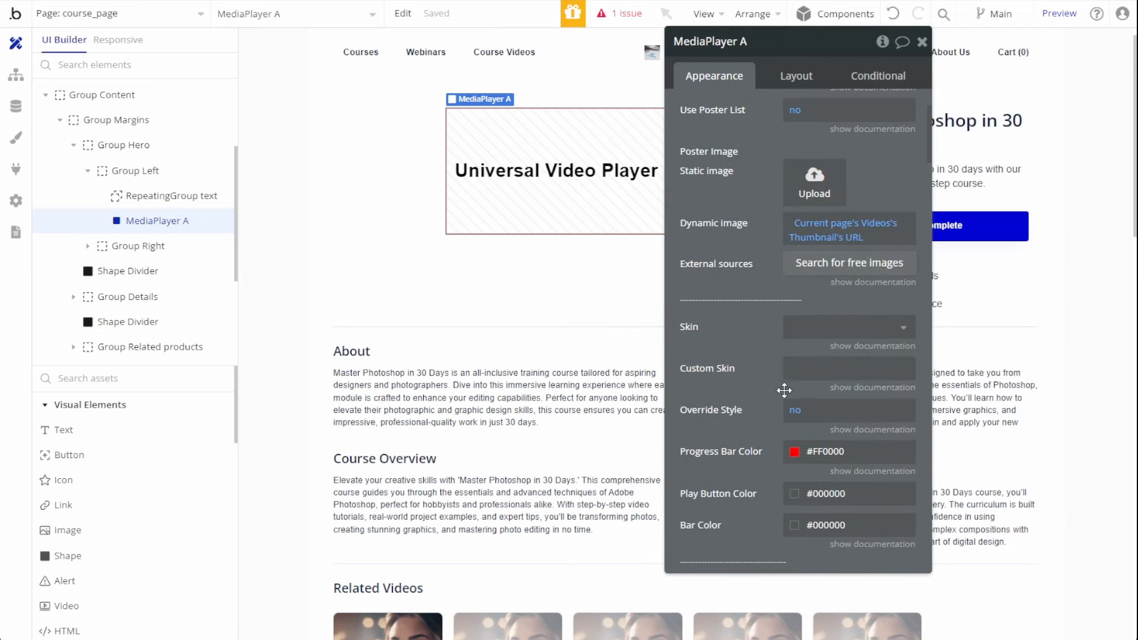
pyautogui.click(848, 327)
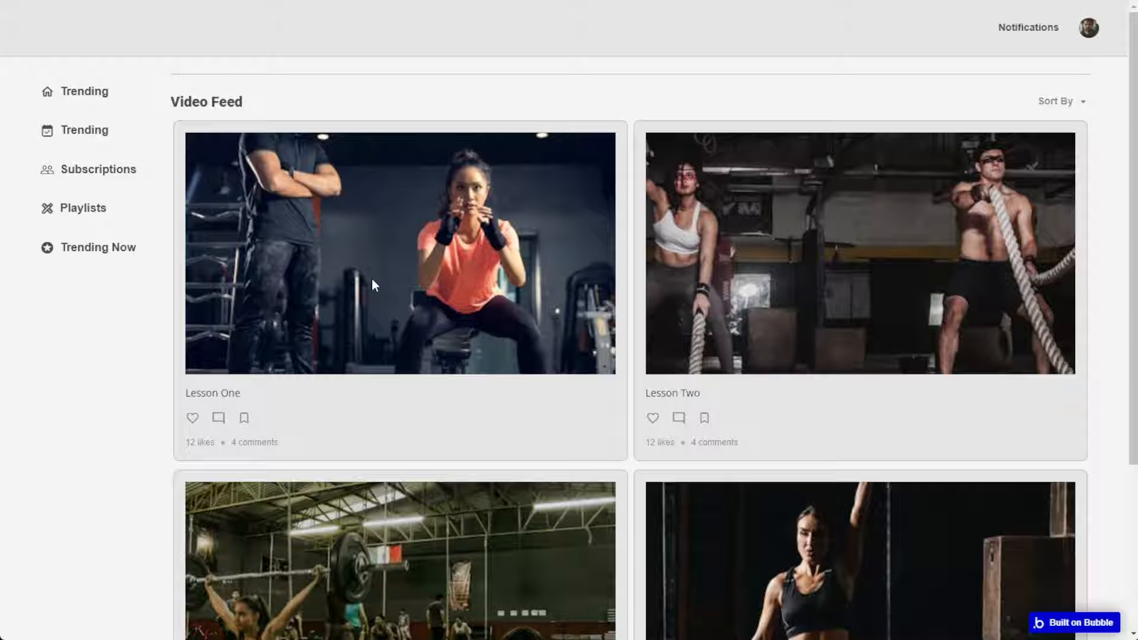
# Step: Open the Lesson One card in the preview, play its video, then pause it
pyautogui.click(400, 253)
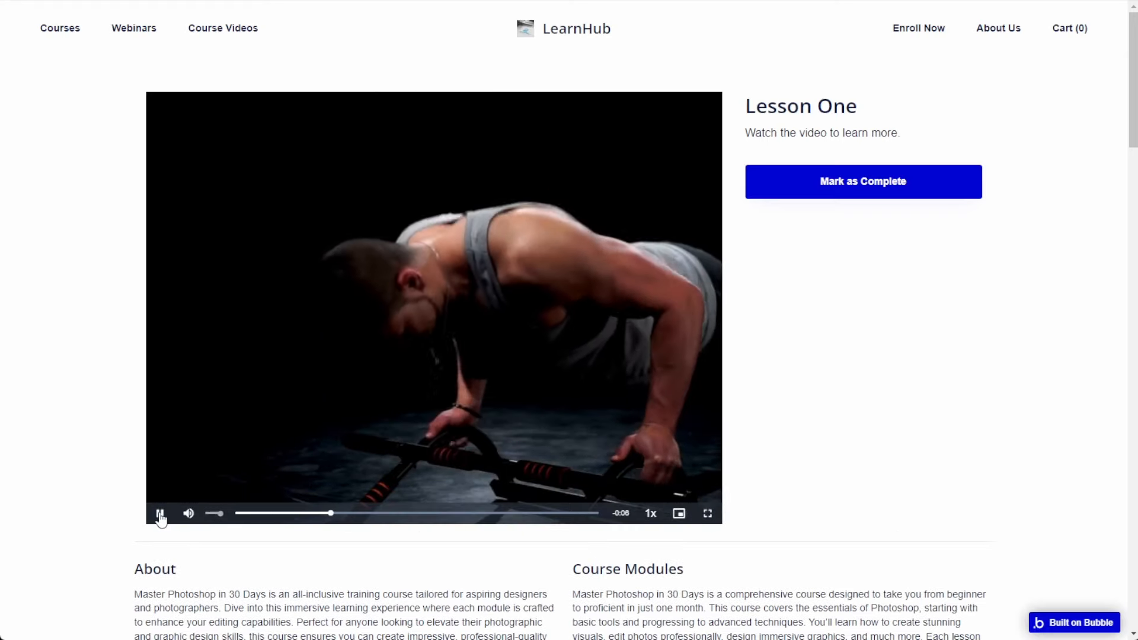
pyautogui.click(160, 513)
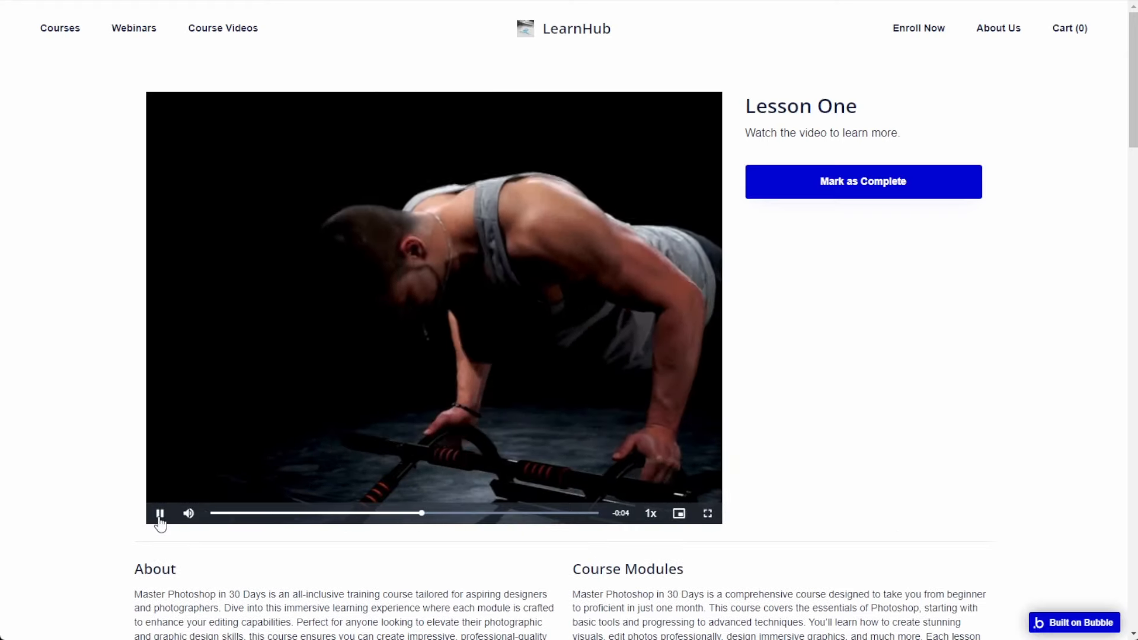
pyautogui.click(159, 514)
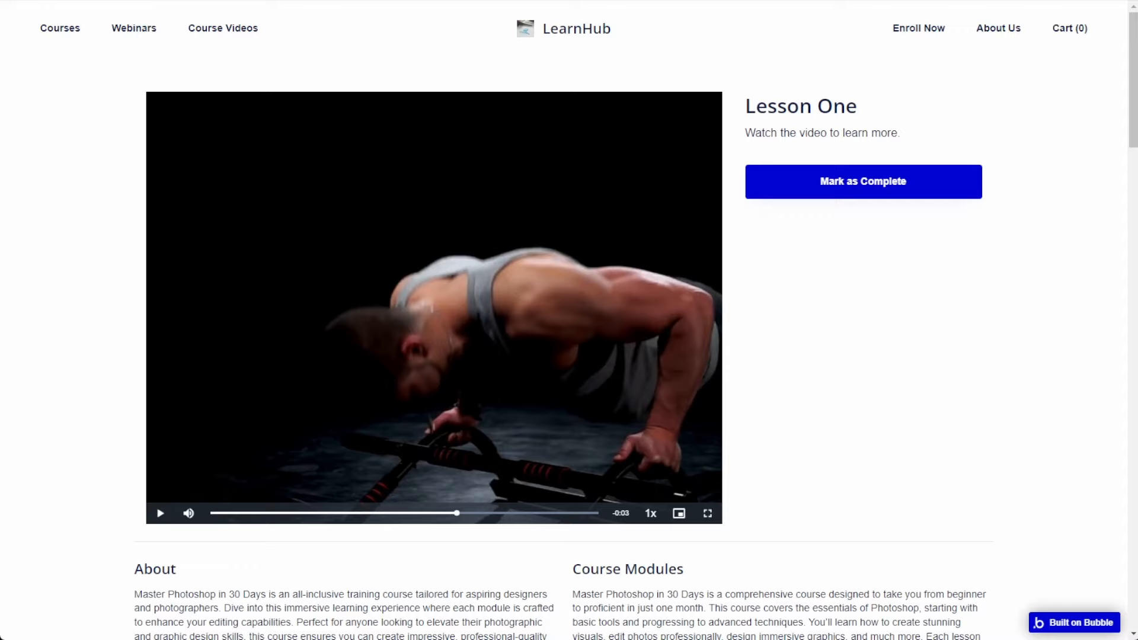